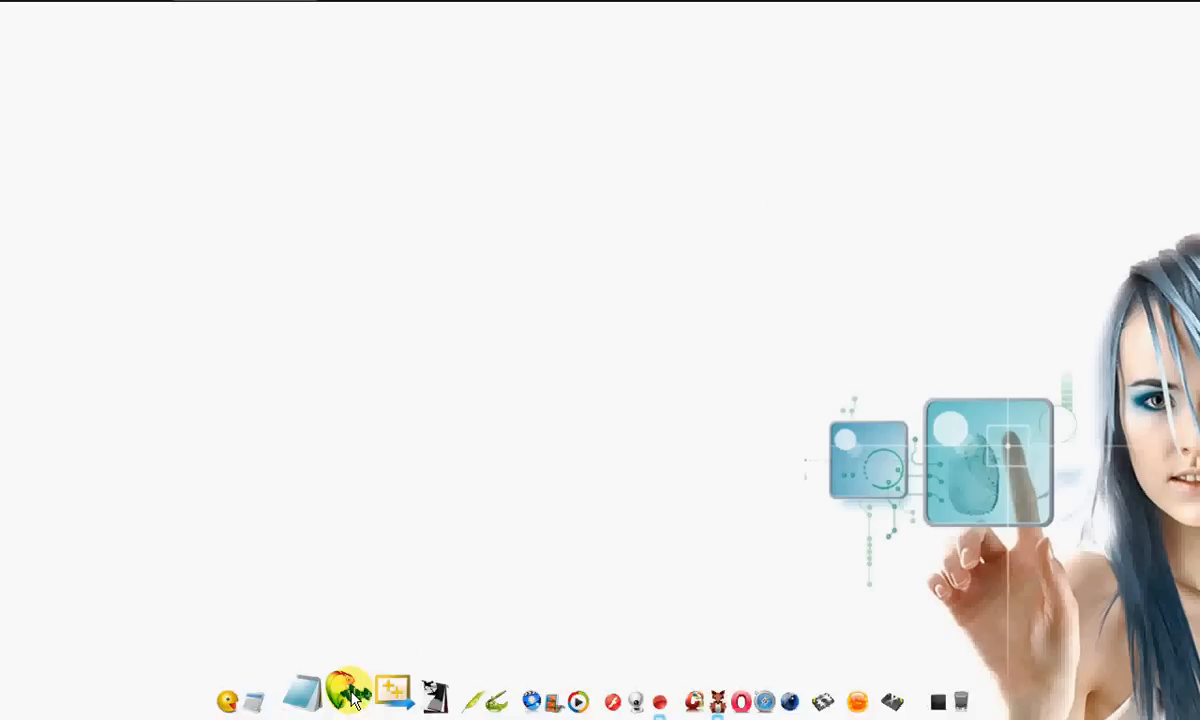
Restore Notepad++ from the dock to show the readme.txt tab
click(347, 699)
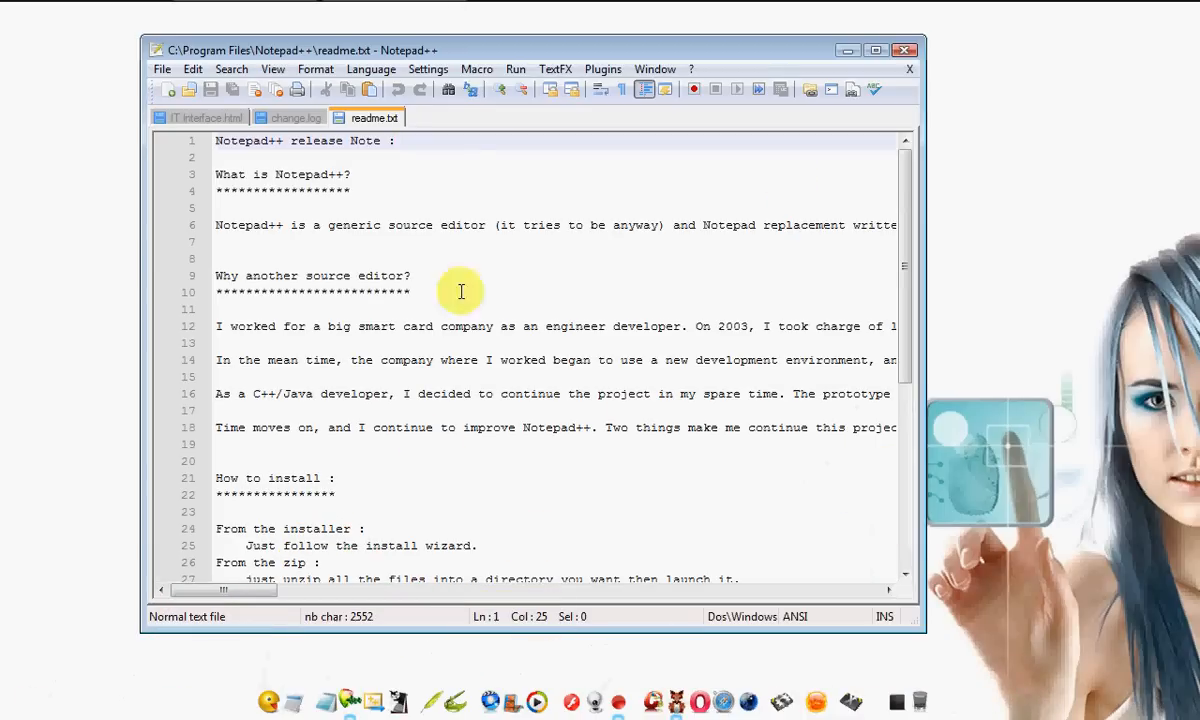
mouse_move(472, 103)
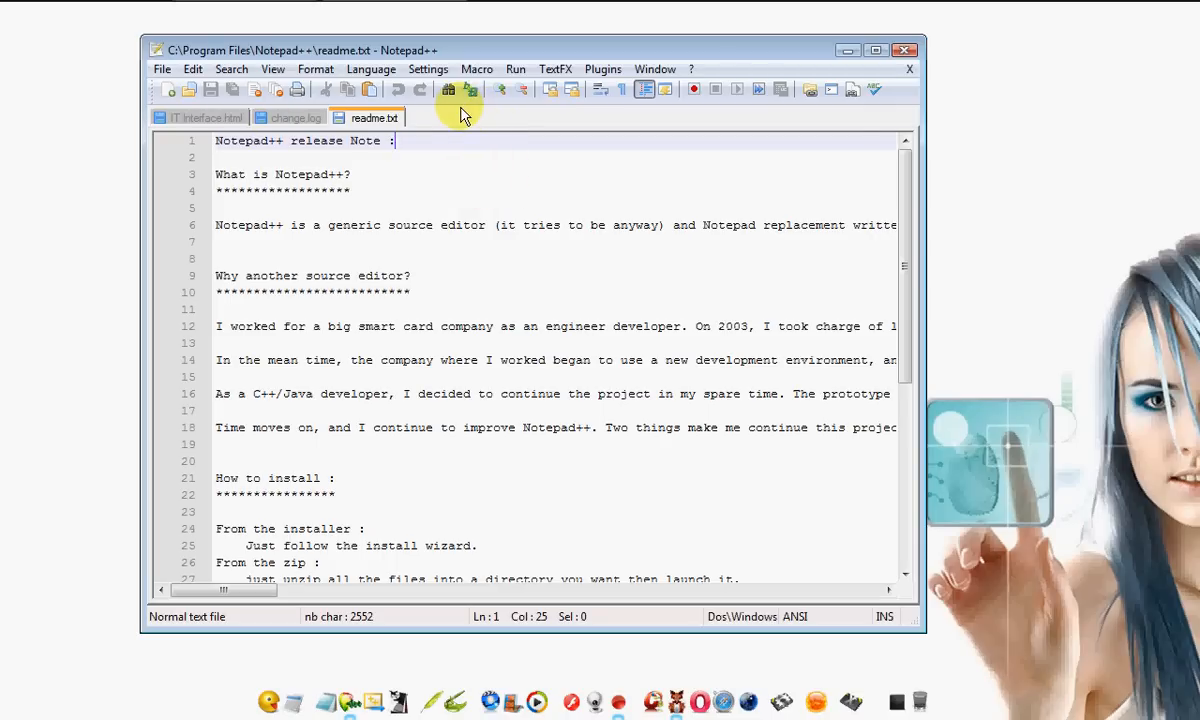
mouse_move(420, 190)
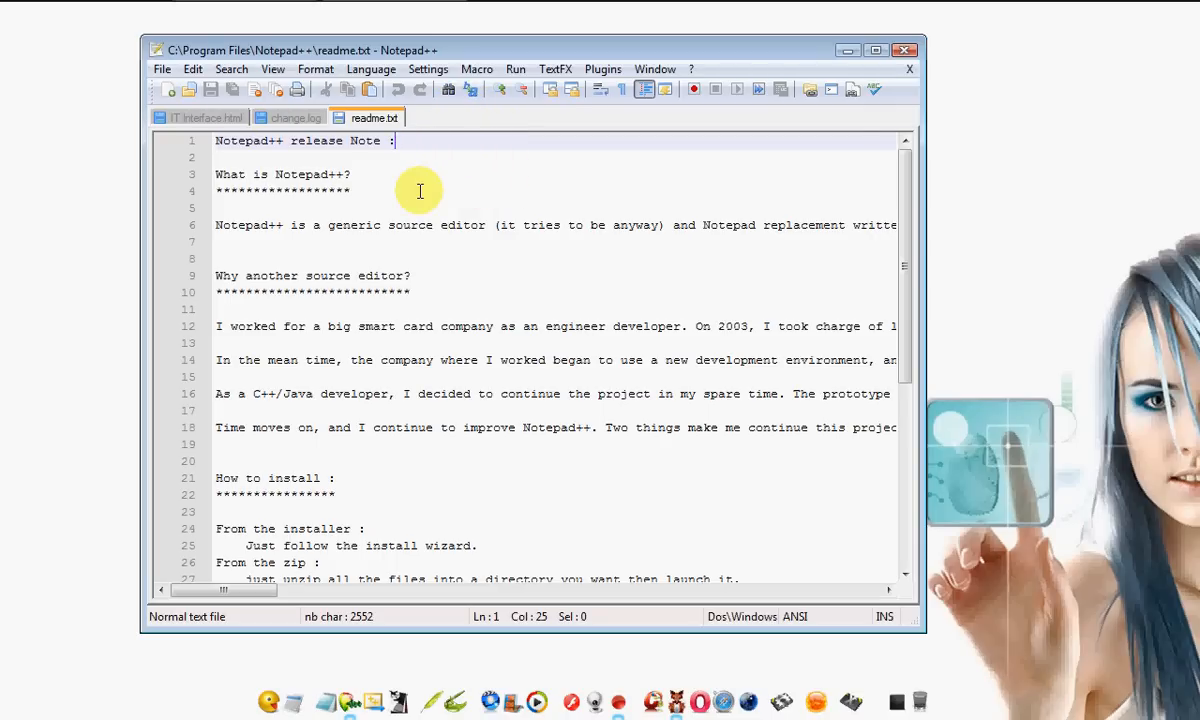
mouse_move(427, 220)
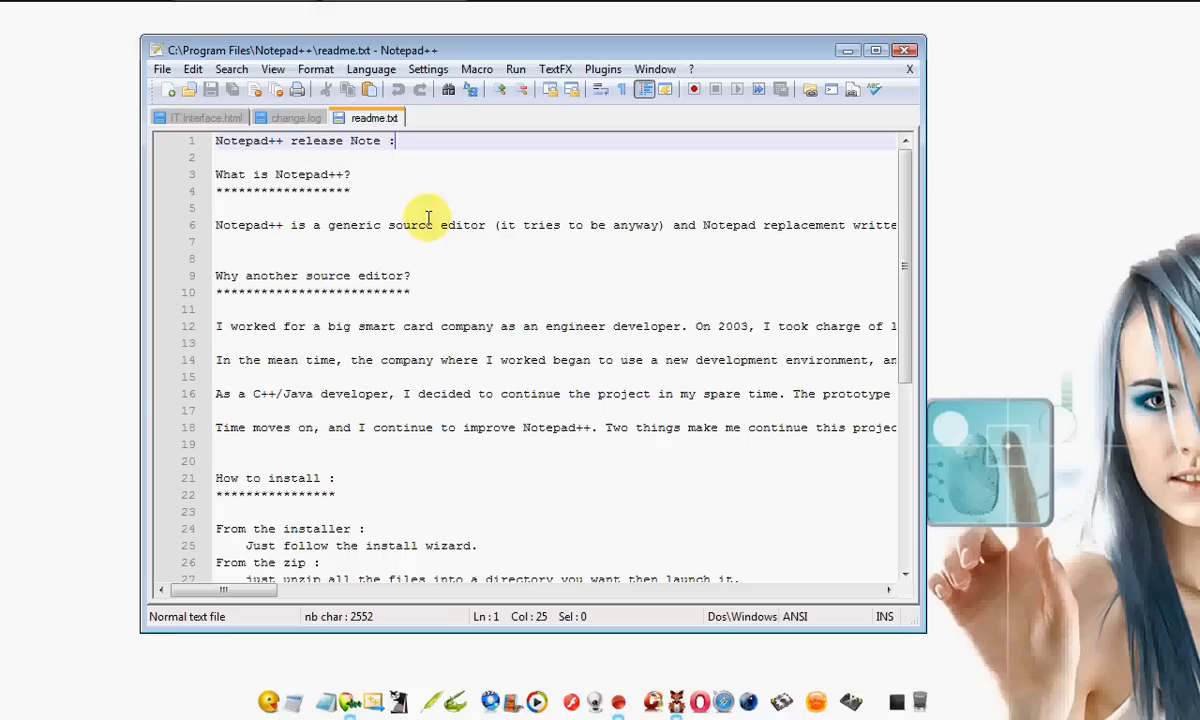
mouse_move(442, 254)
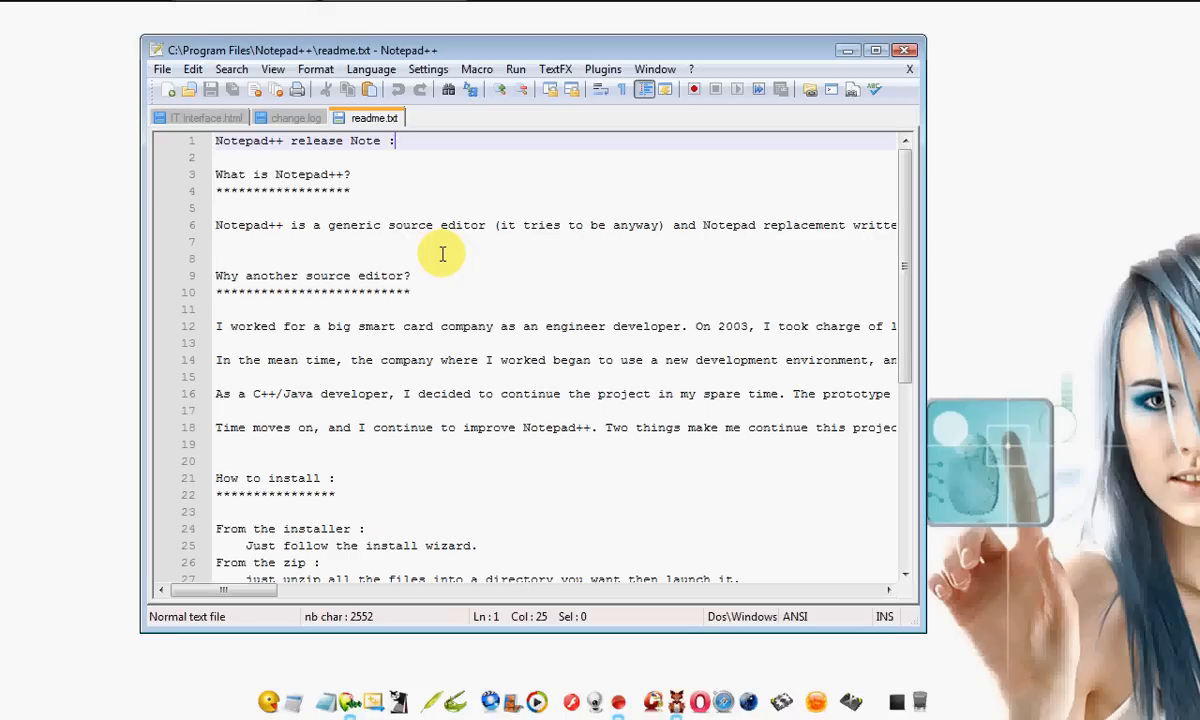
mouse_move(343, 409)
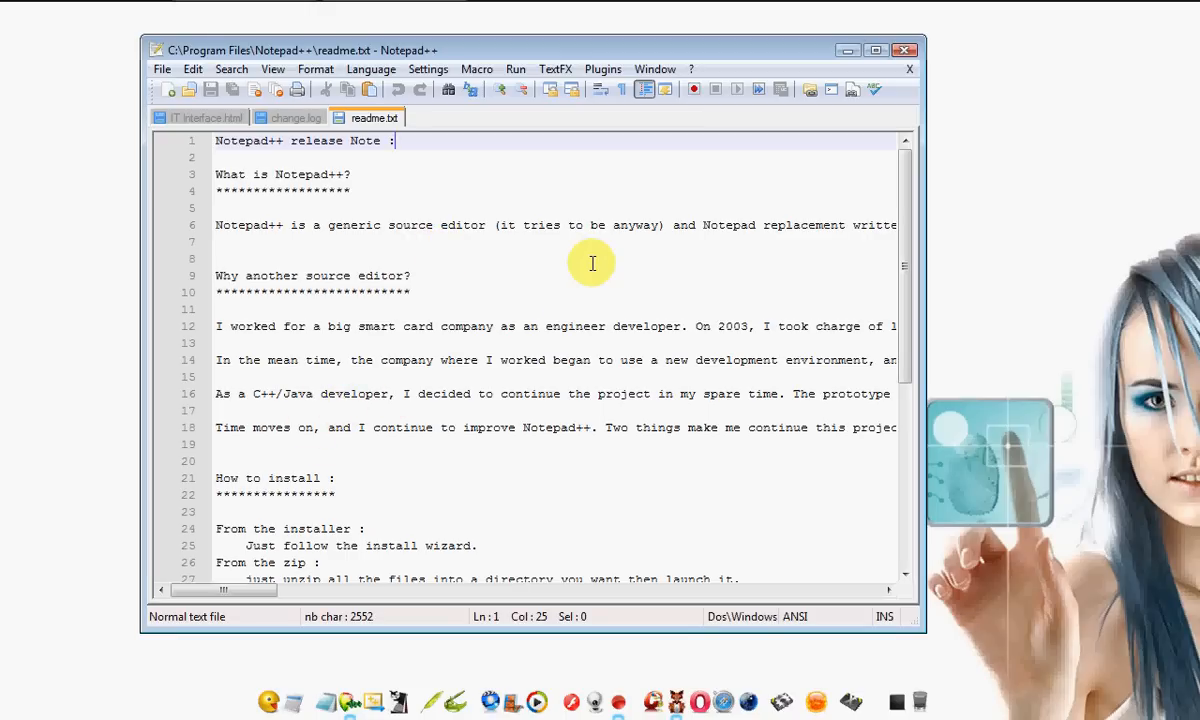
mouse_move(572, 263)
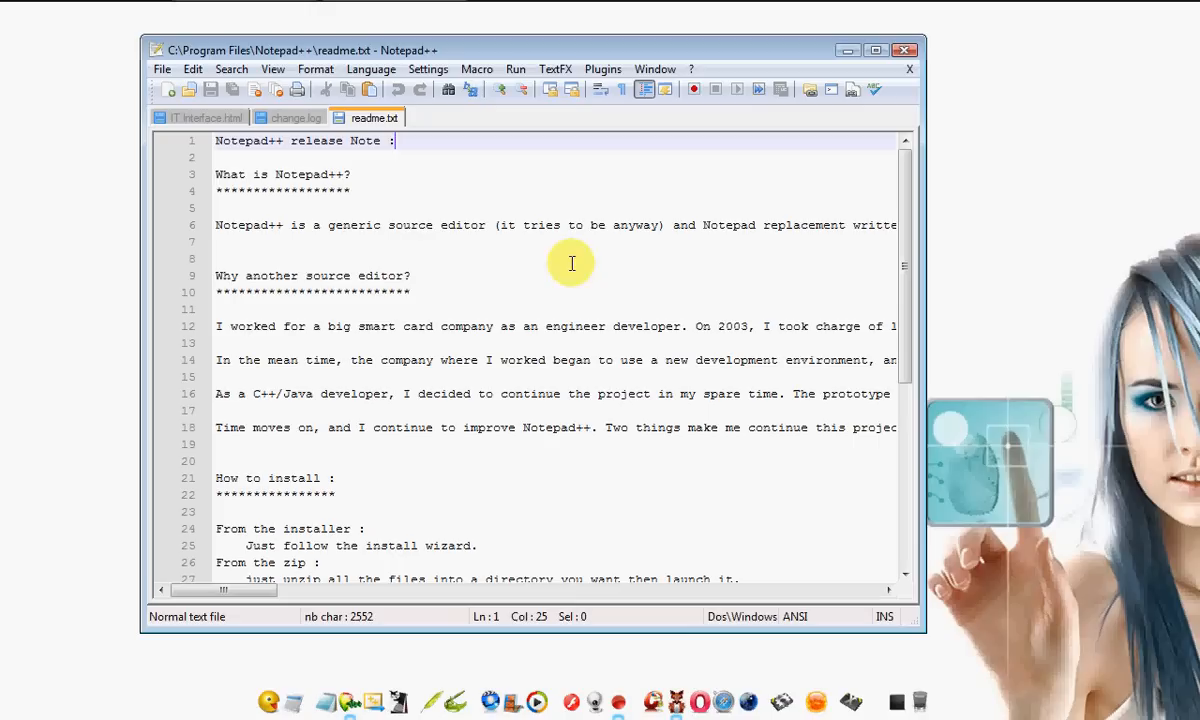
mouse_move(497, 256)
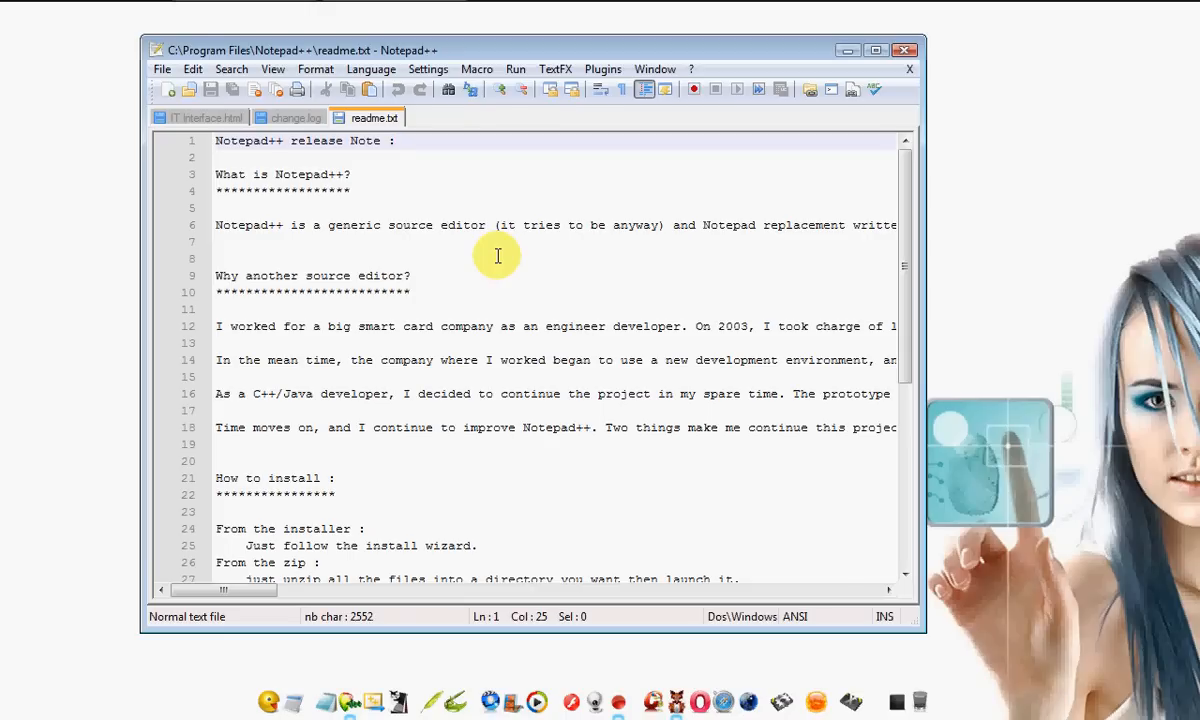
mouse_move(18, 16)
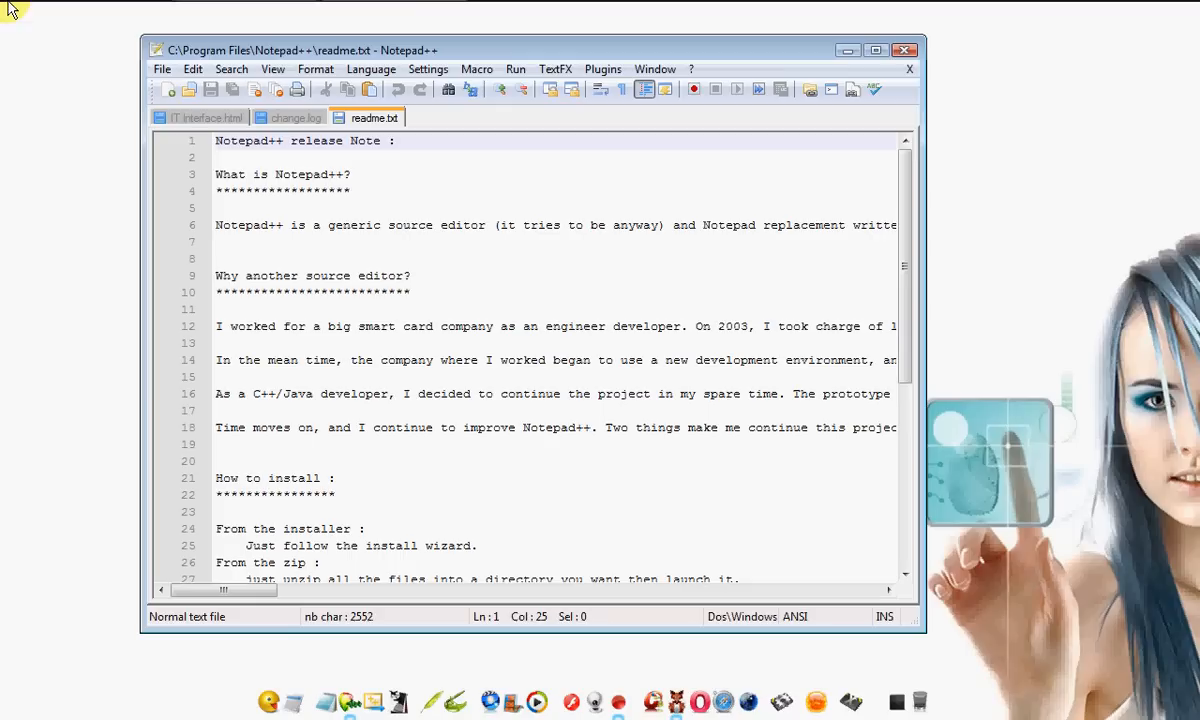
click(25, 15)
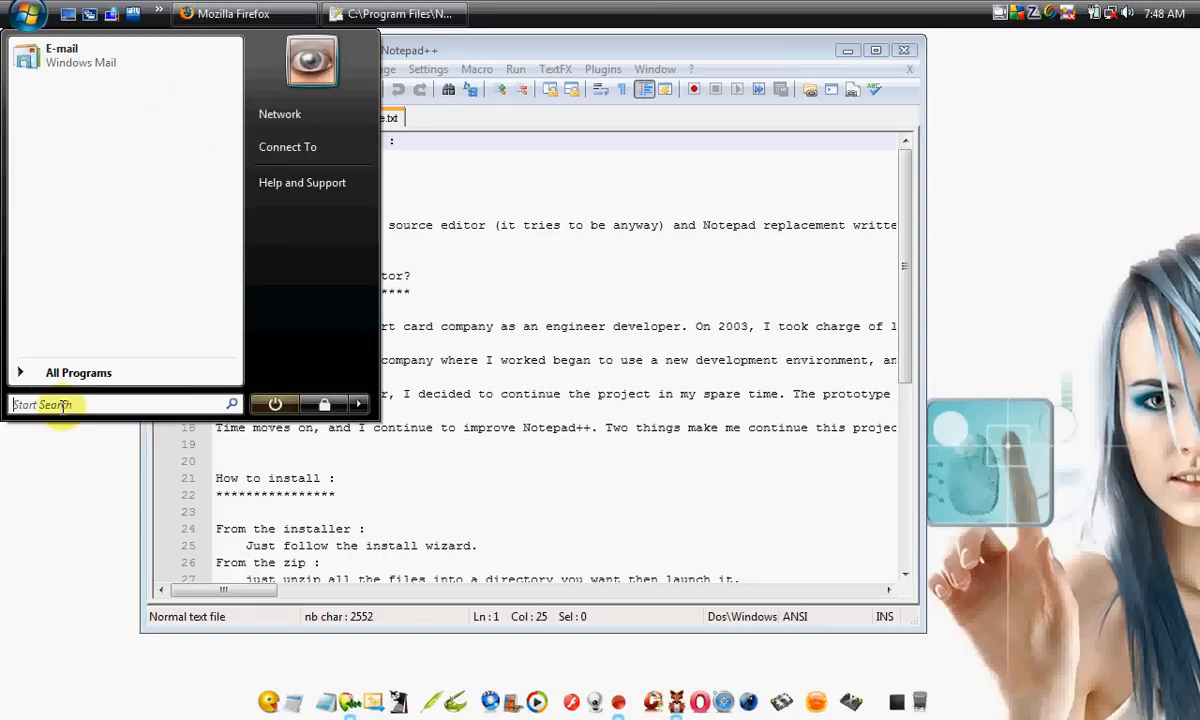
text(wmpl)
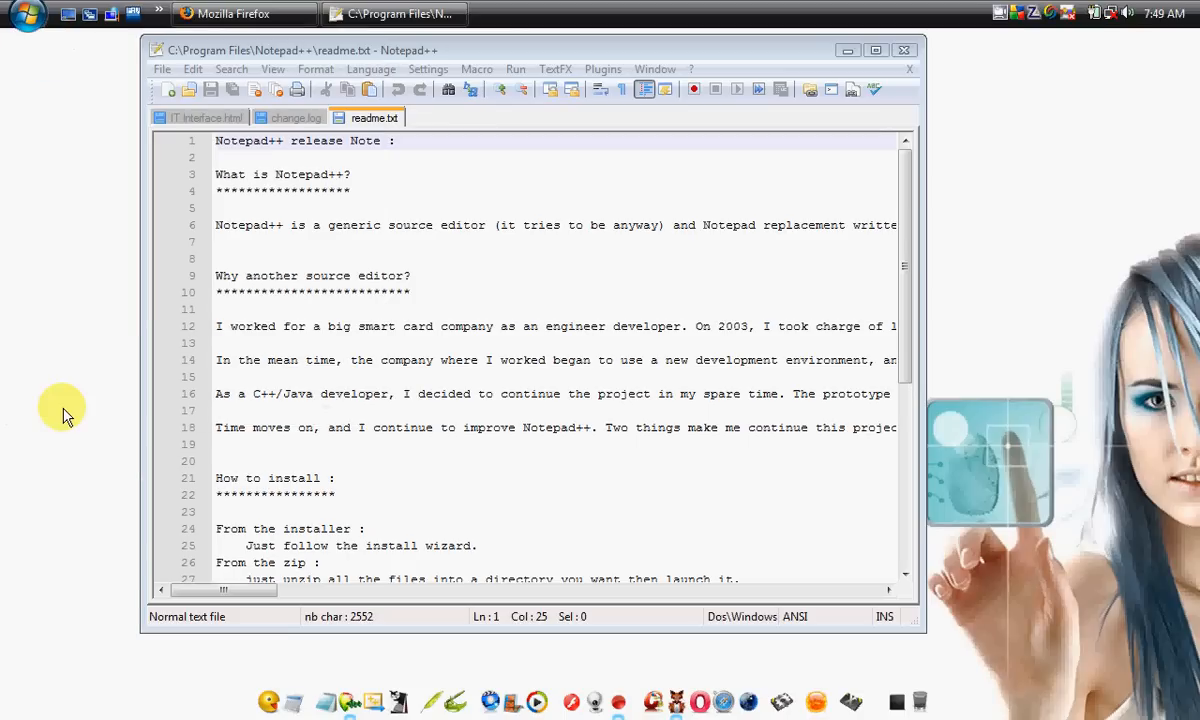
mouse_move(628, 296)
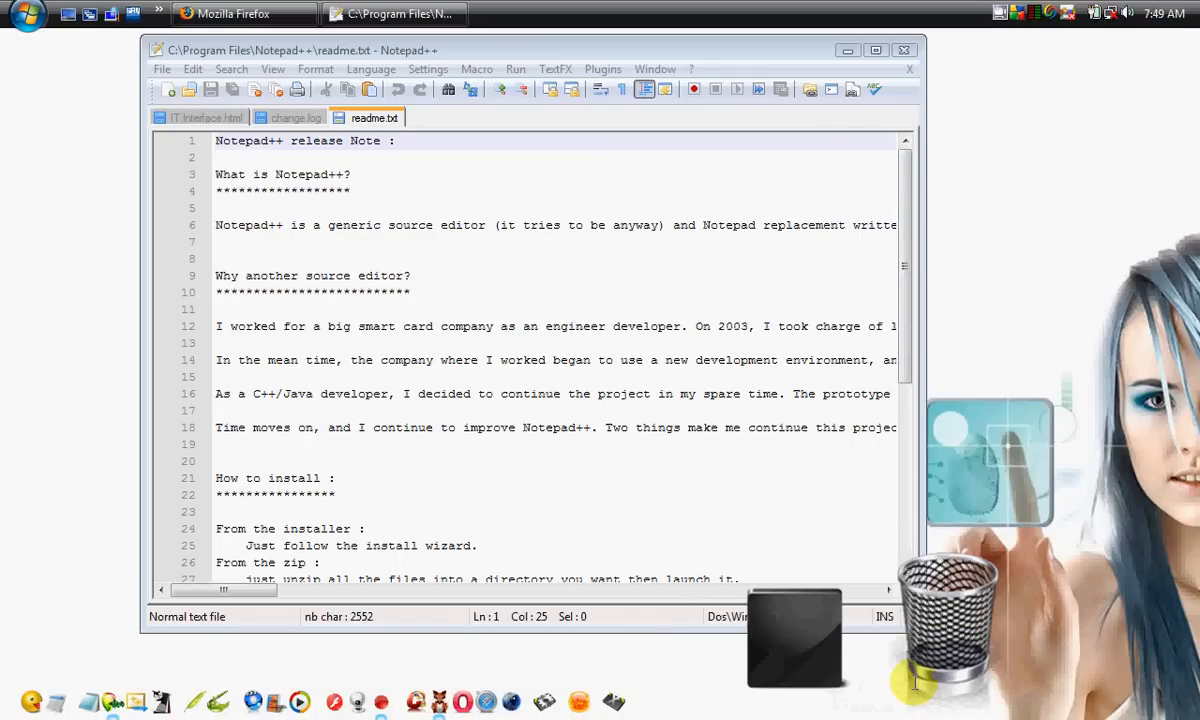
double_click(950, 615)
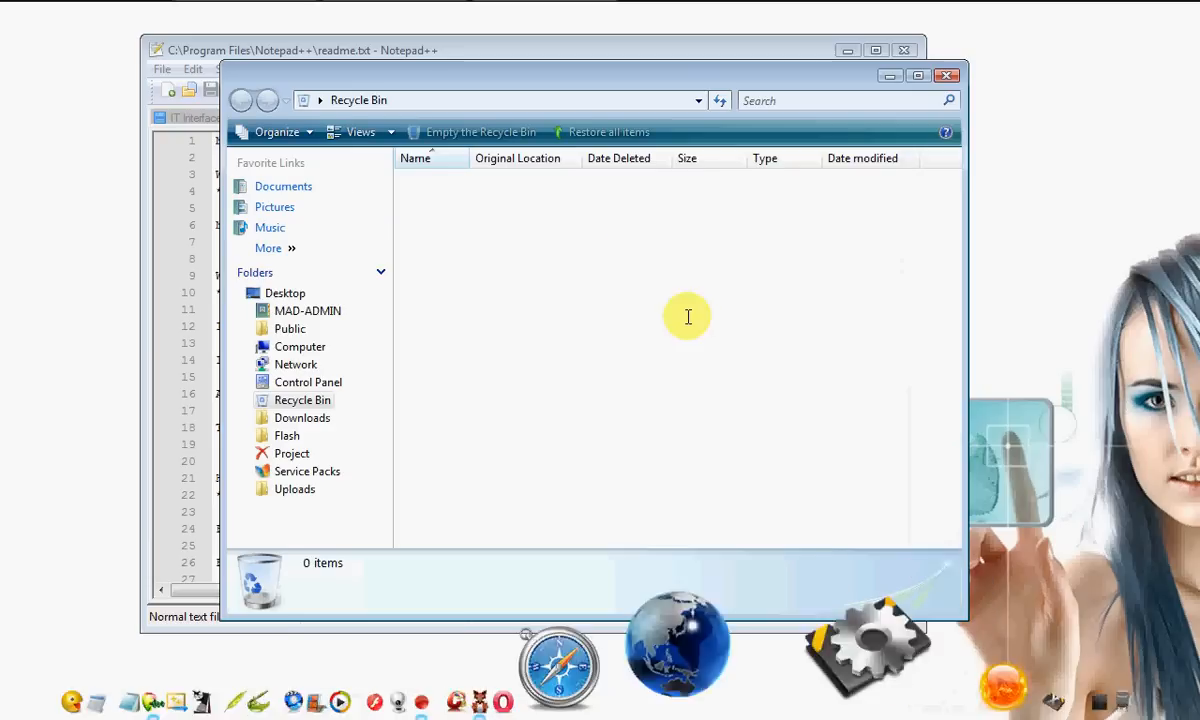
mouse_move(948, 193)
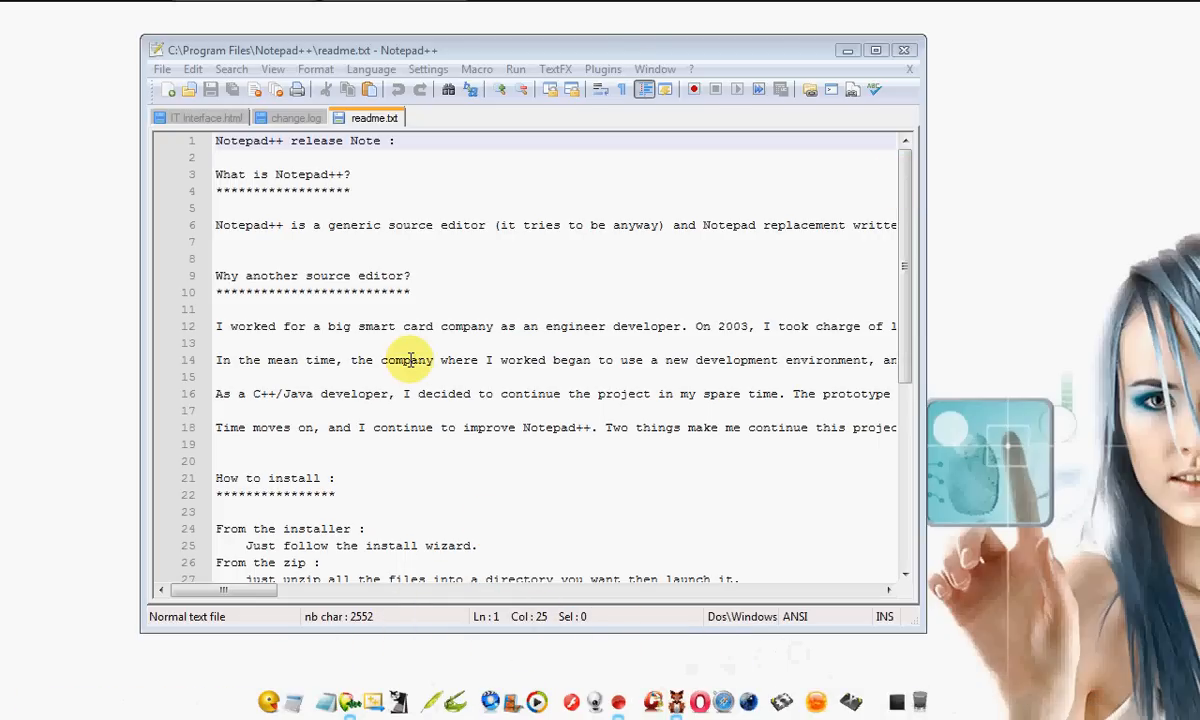
mouse_move(430, 237)
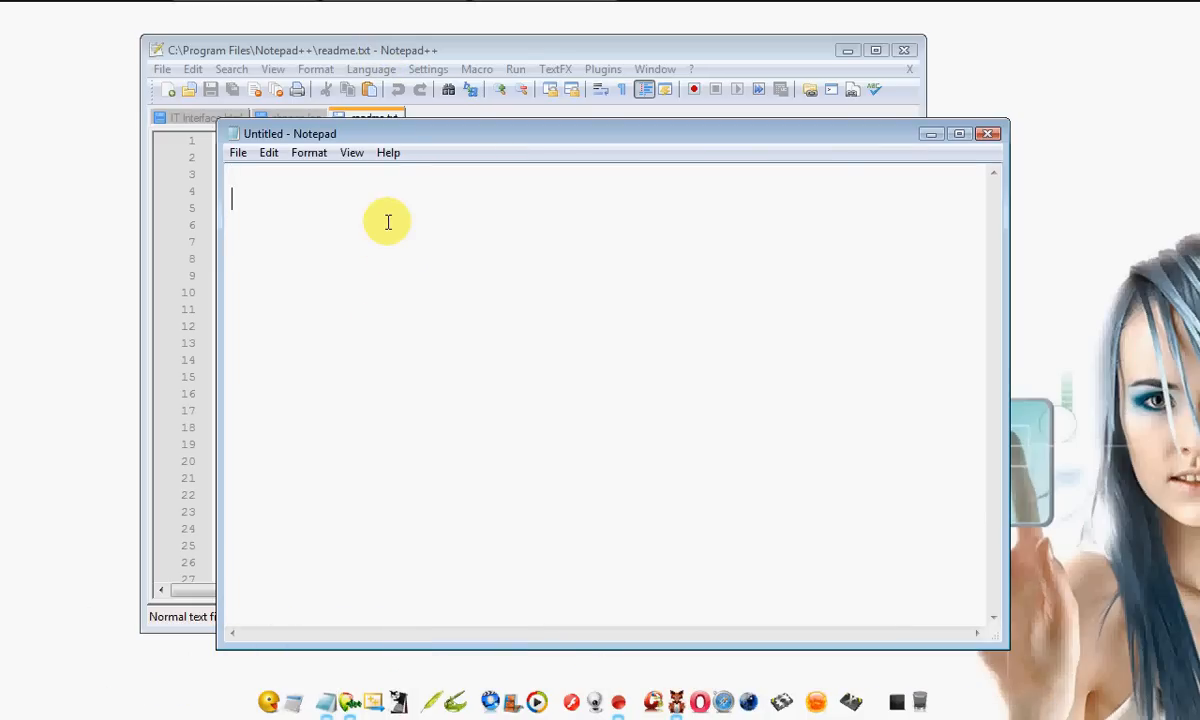
mouse_move(305, 222)
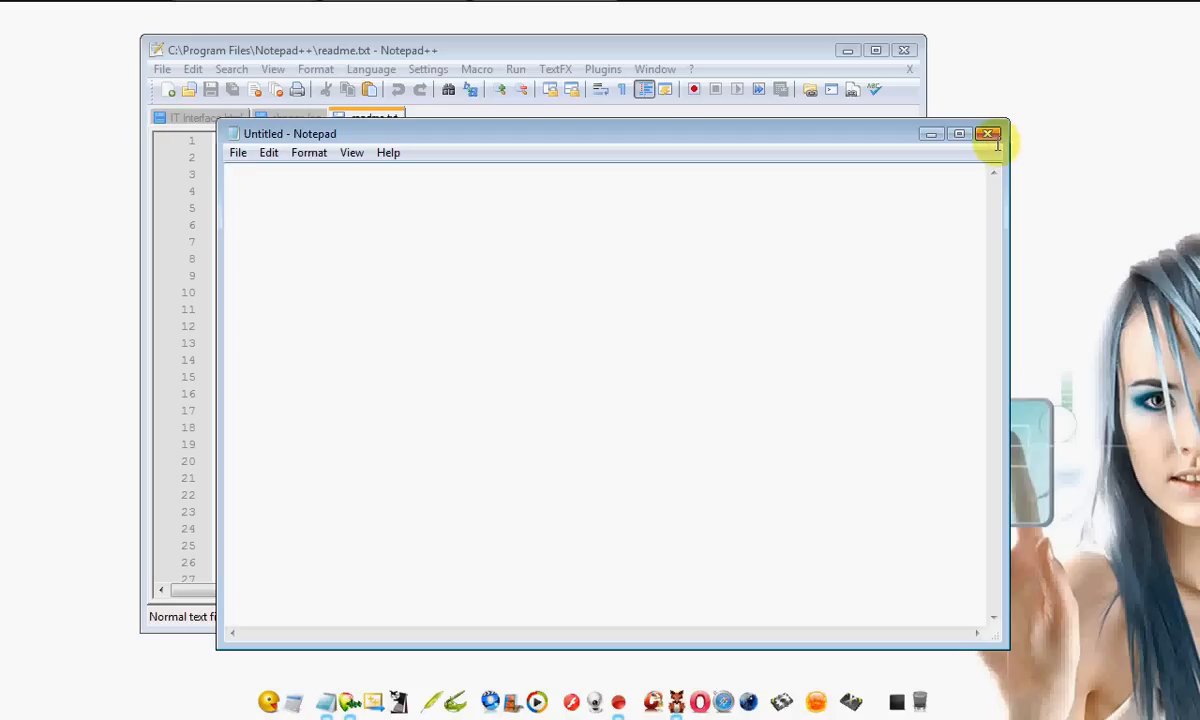
click(991, 130)
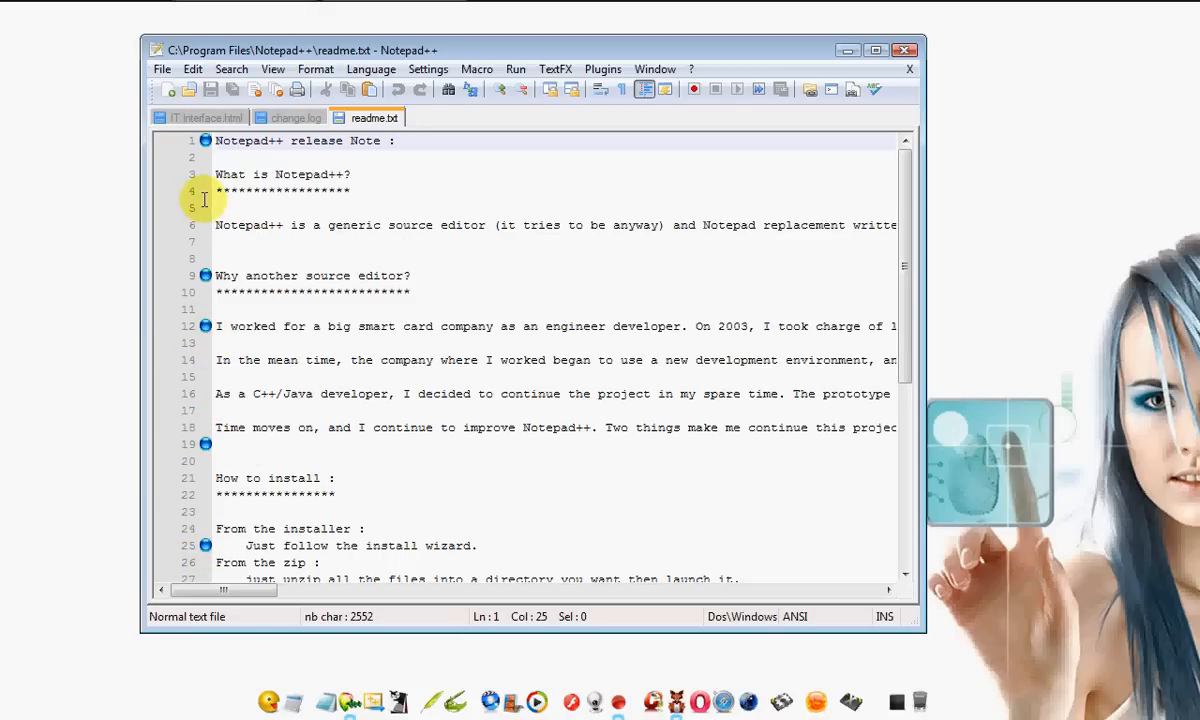
mouse_move(204, 385)
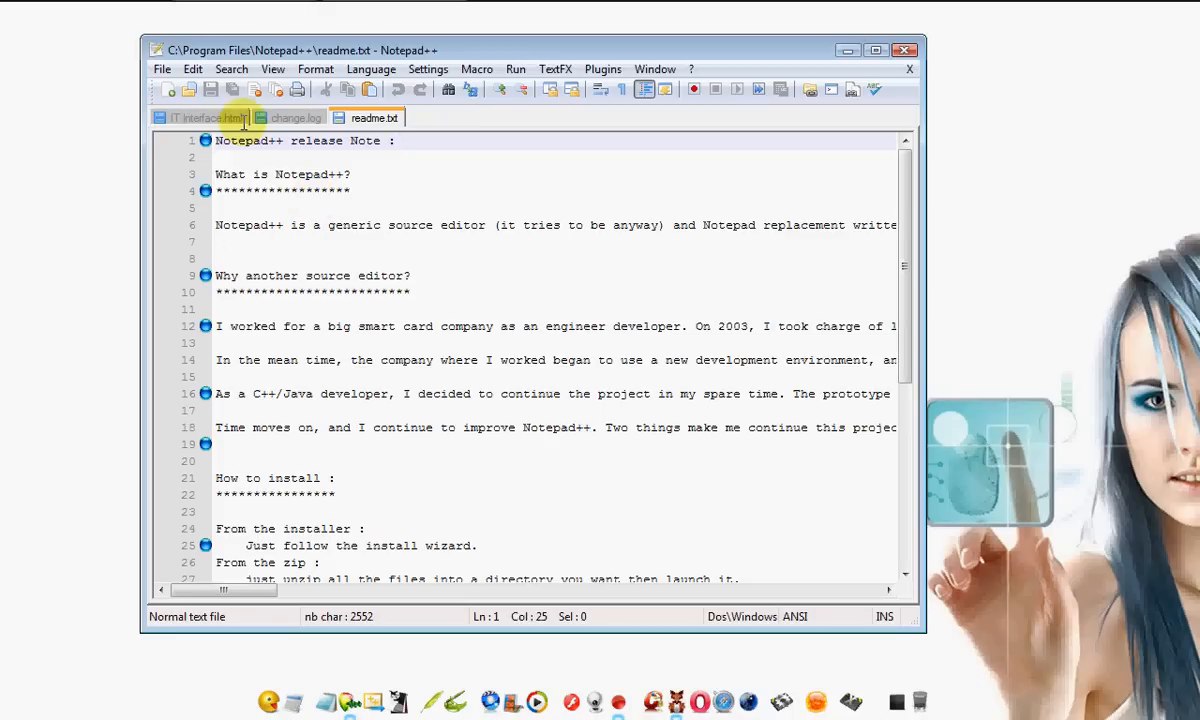
mouse_move(202, 472)
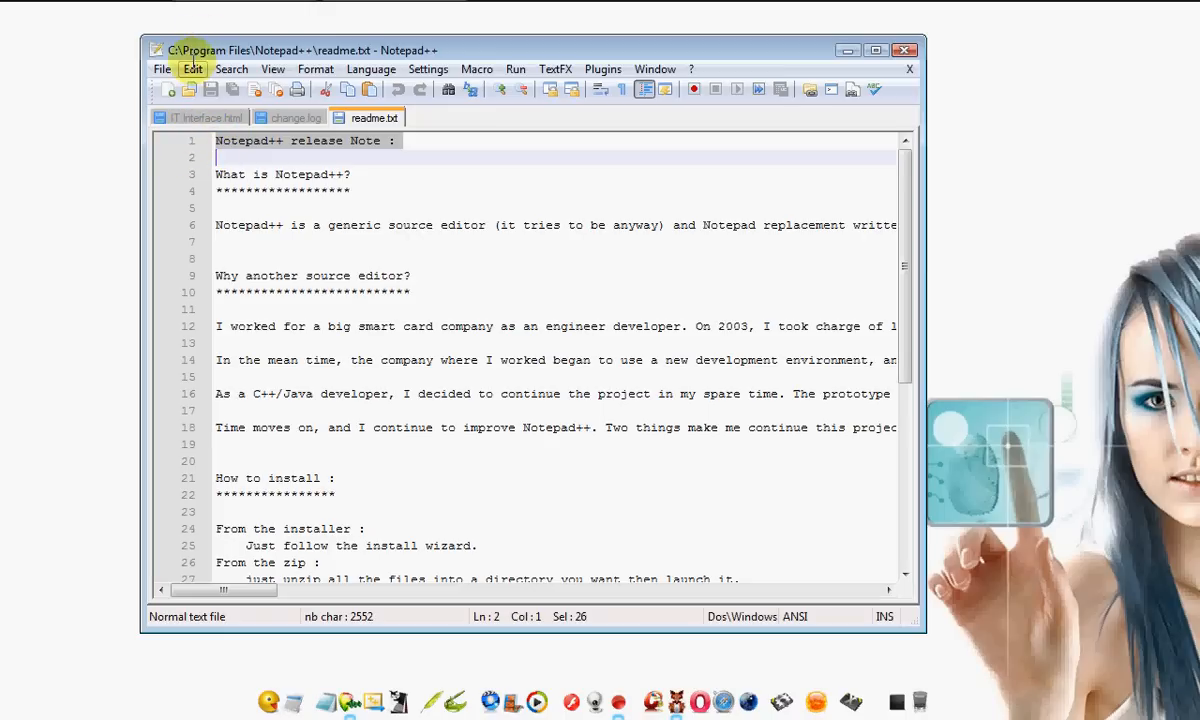
click(166, 69)
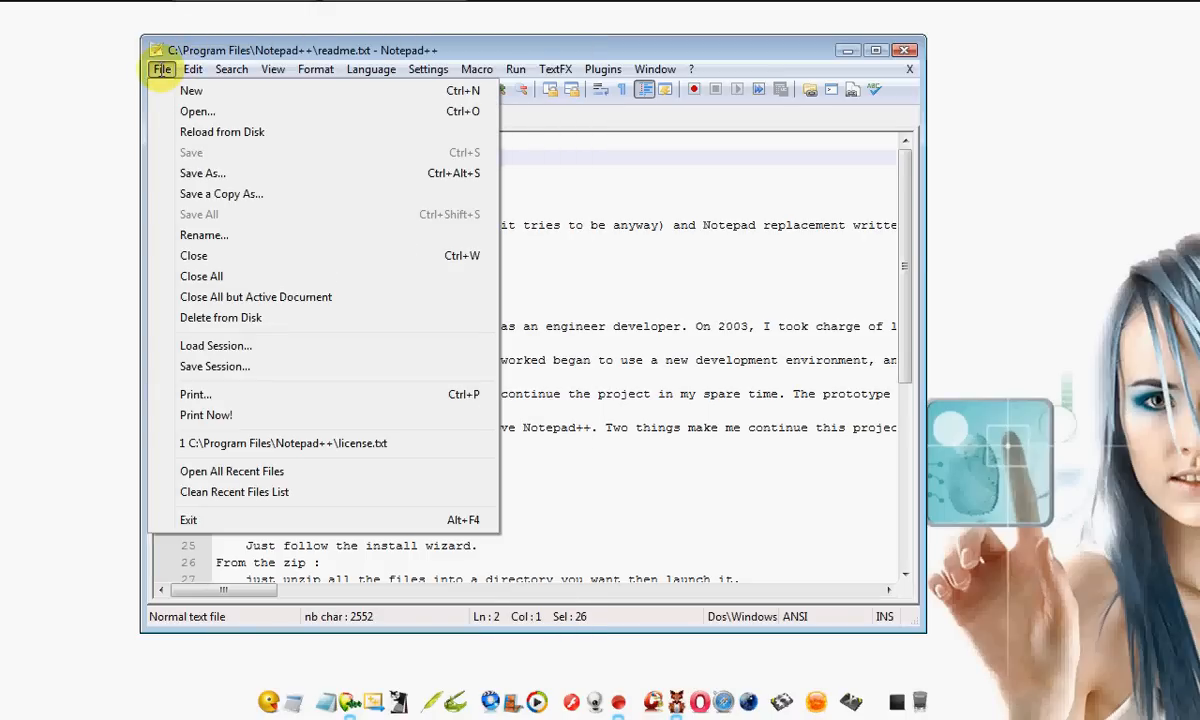
mouse_move(240, 456)
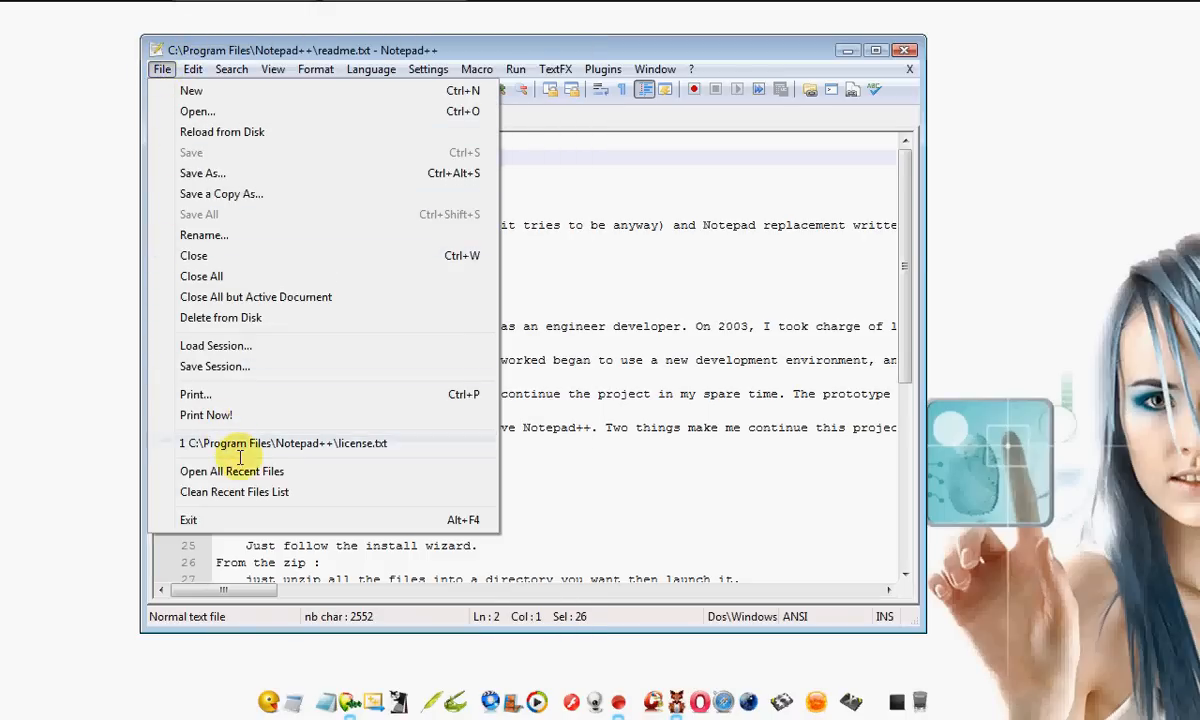
mouse_move(283, 409)
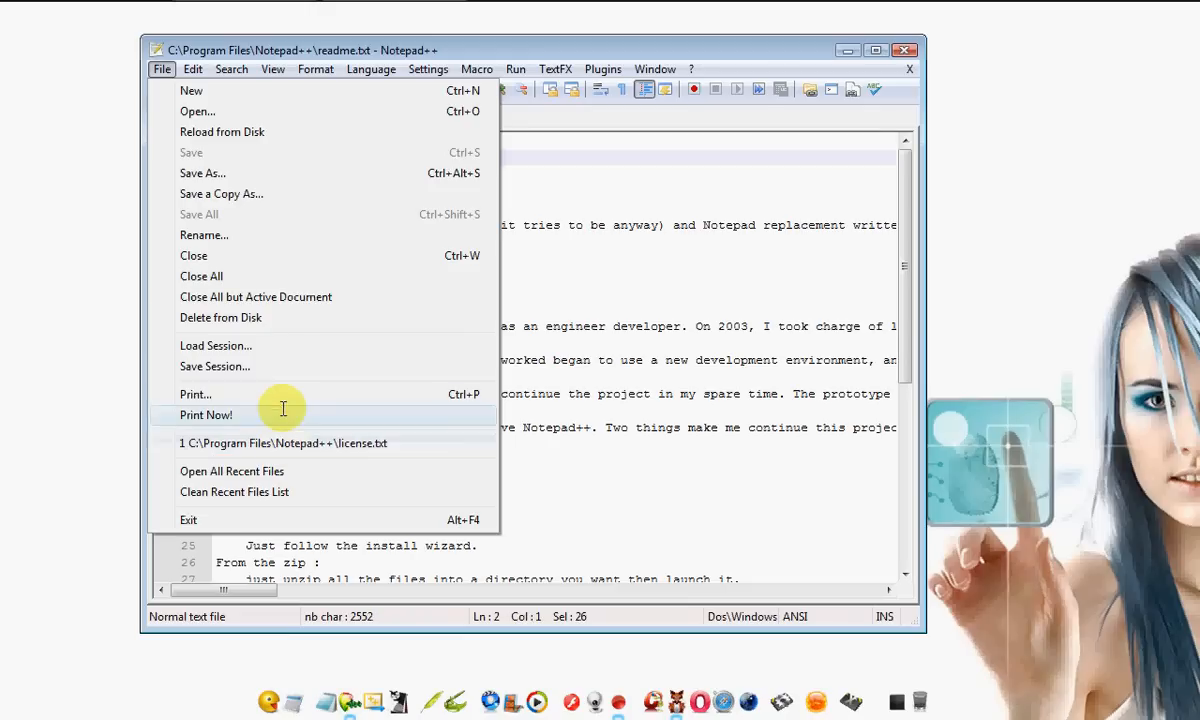
mouse_move(235, 317)
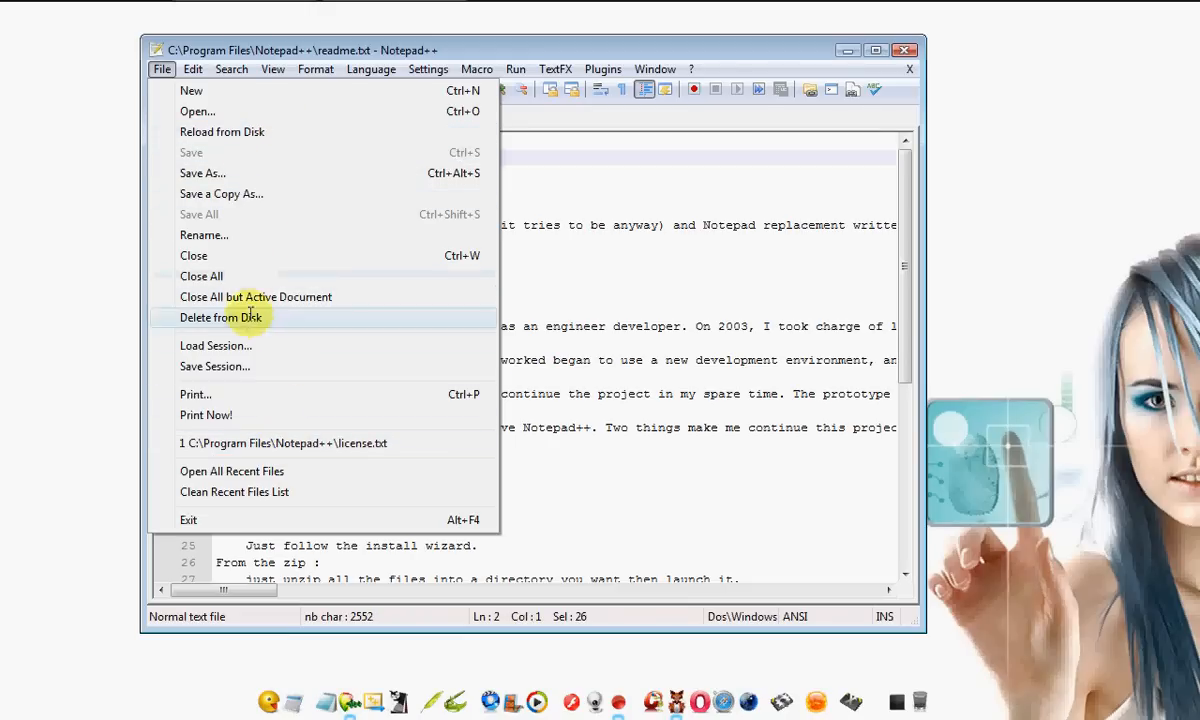
mouse_move(267, 375)
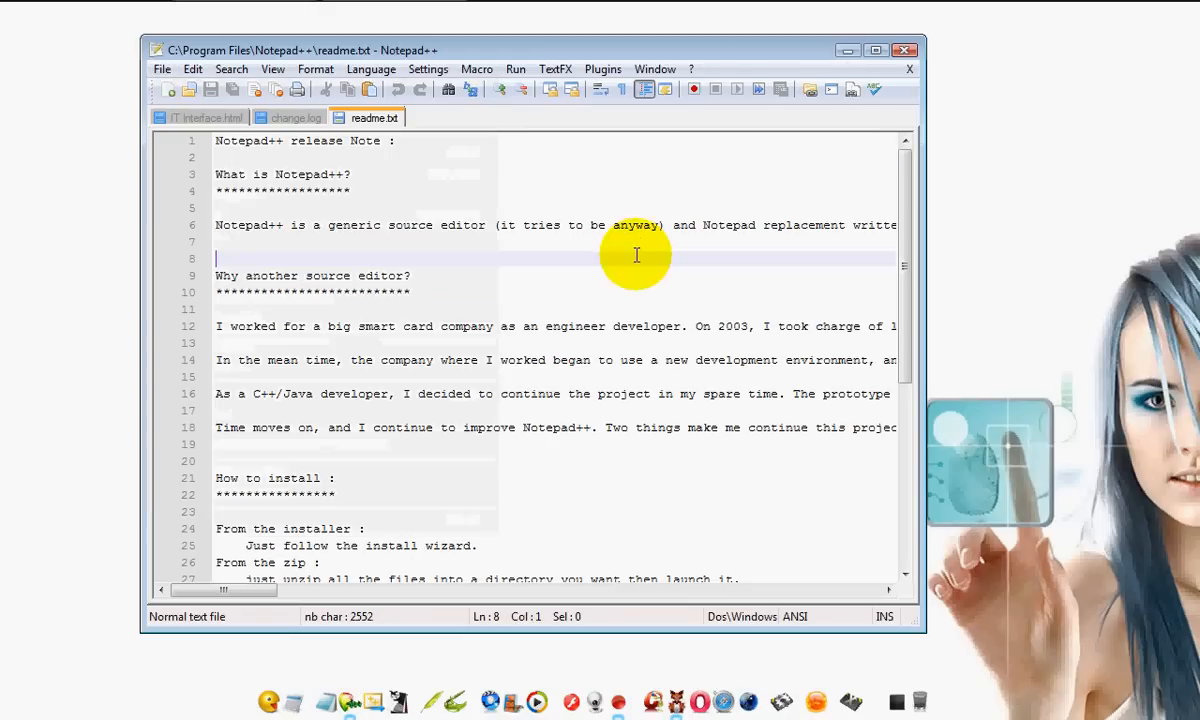
mouse_move(783, 118)
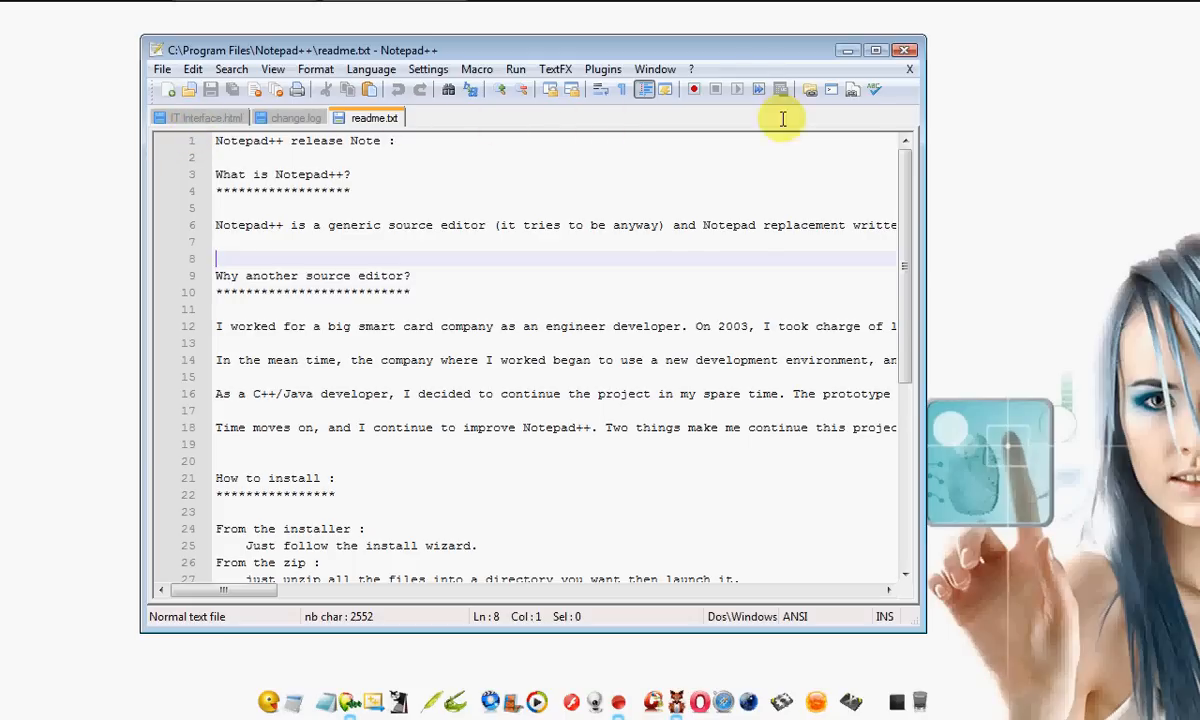
click(200, 117)
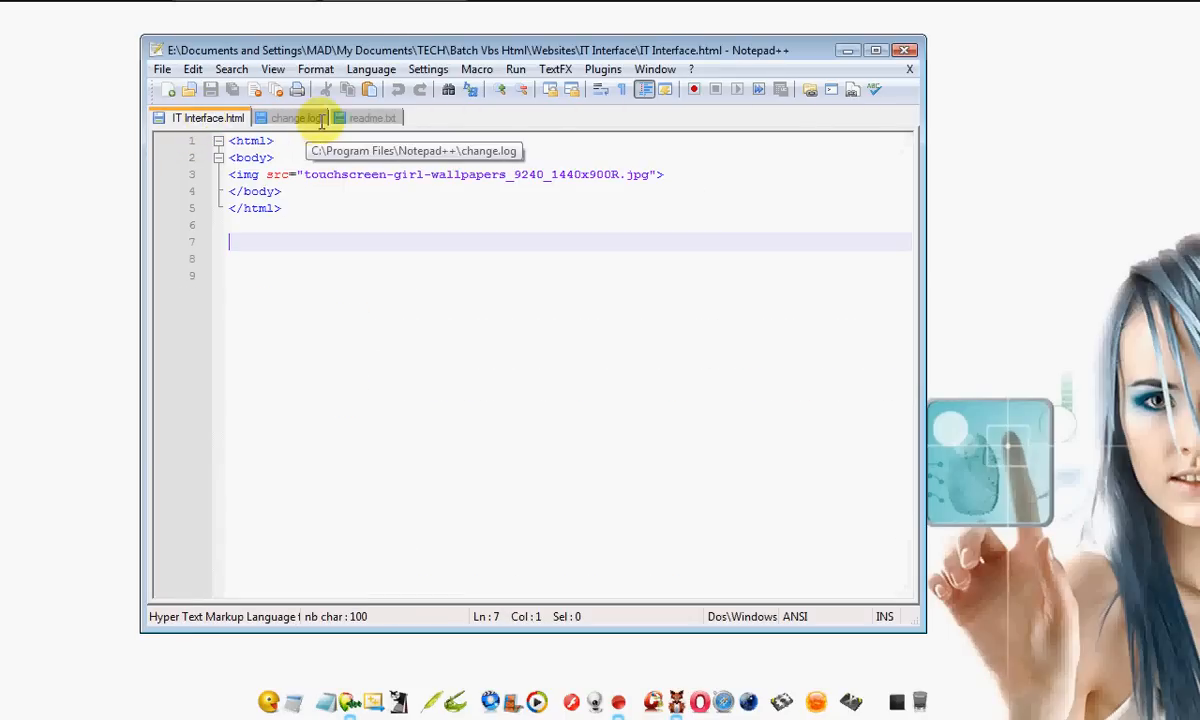
click(373, 117)
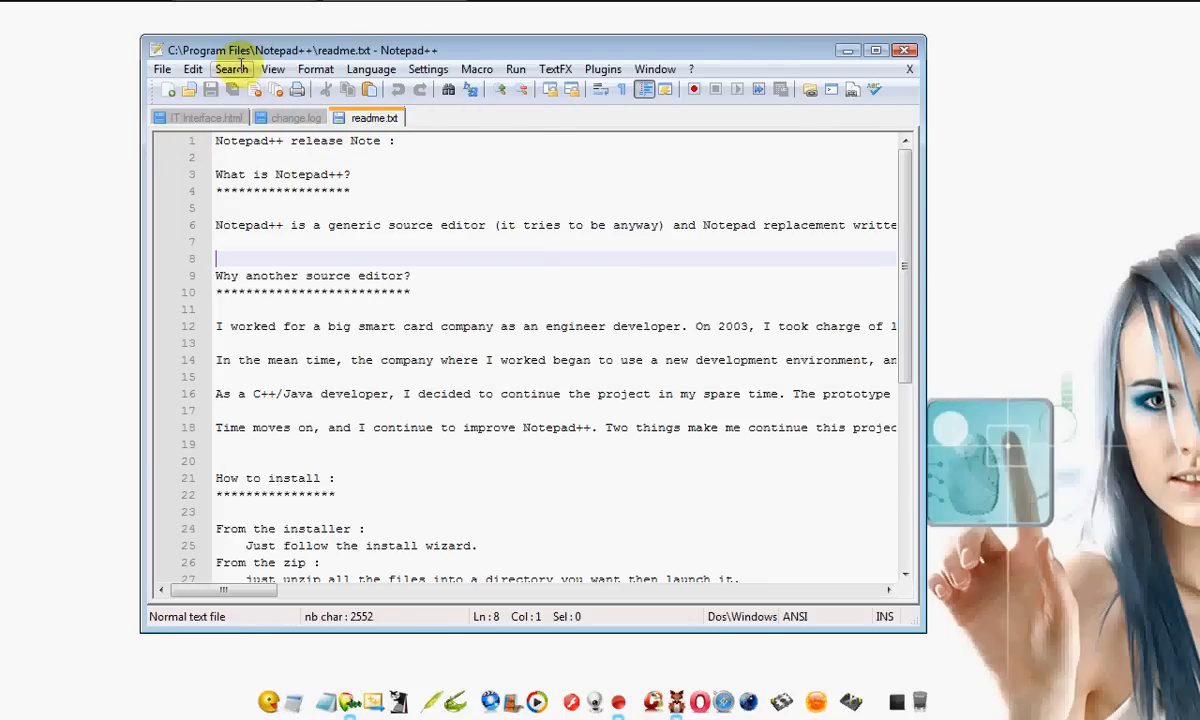
Open Replace... from the Search menu on readme.txt
click(231, 69)
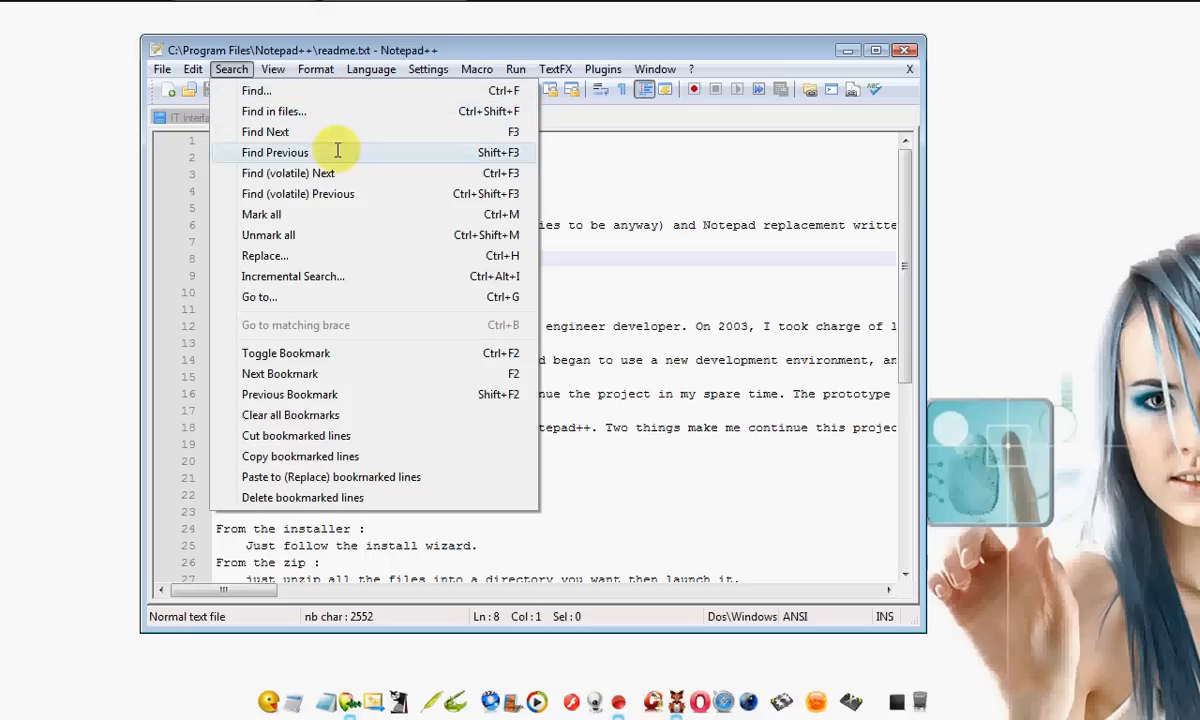
mouse_move(344, 107)
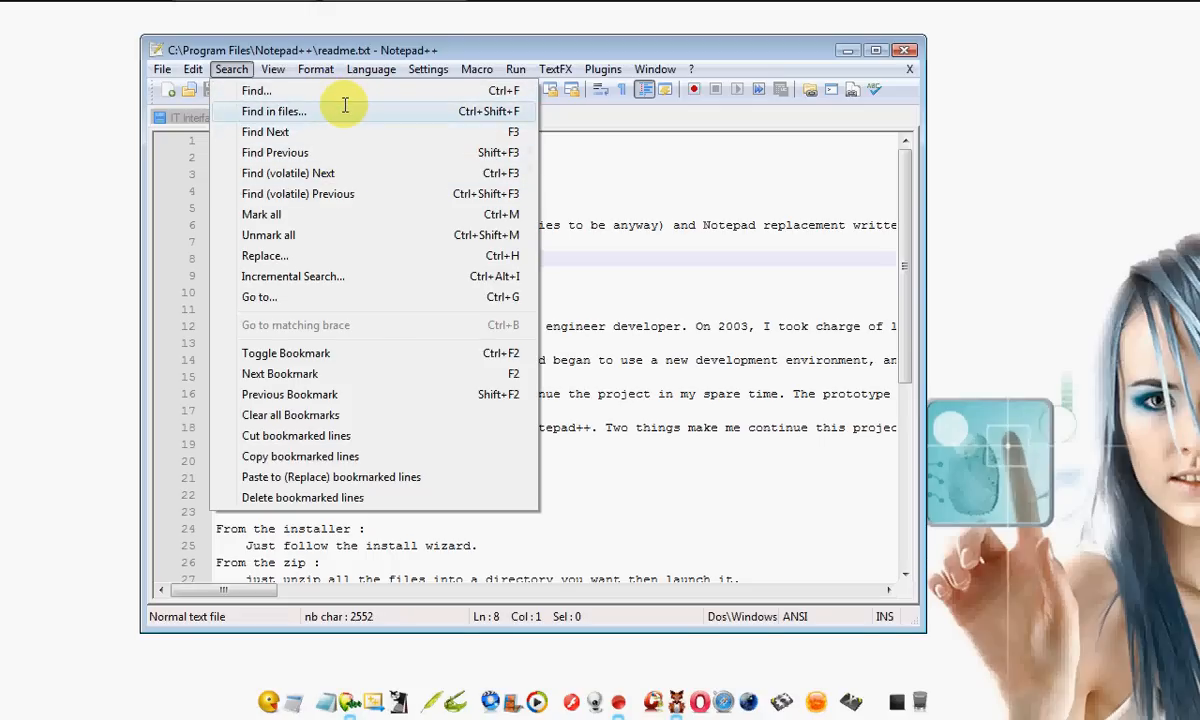
mouse_move(363, 193)
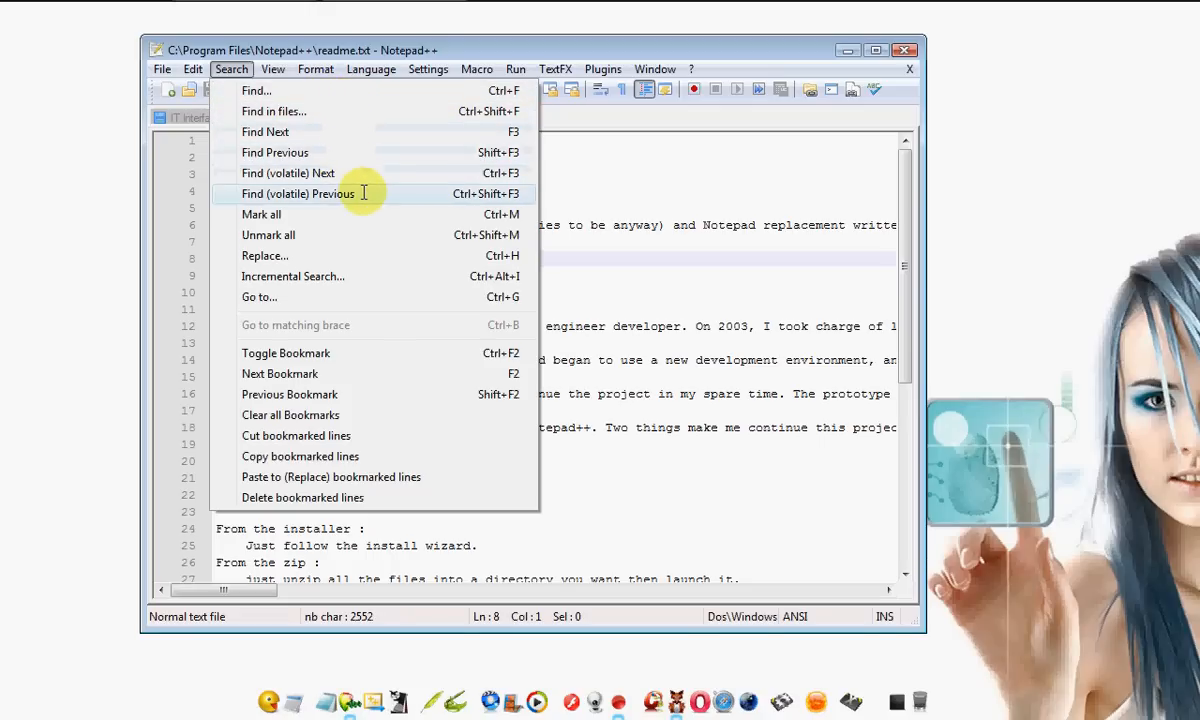
mouse_move(371, 235)
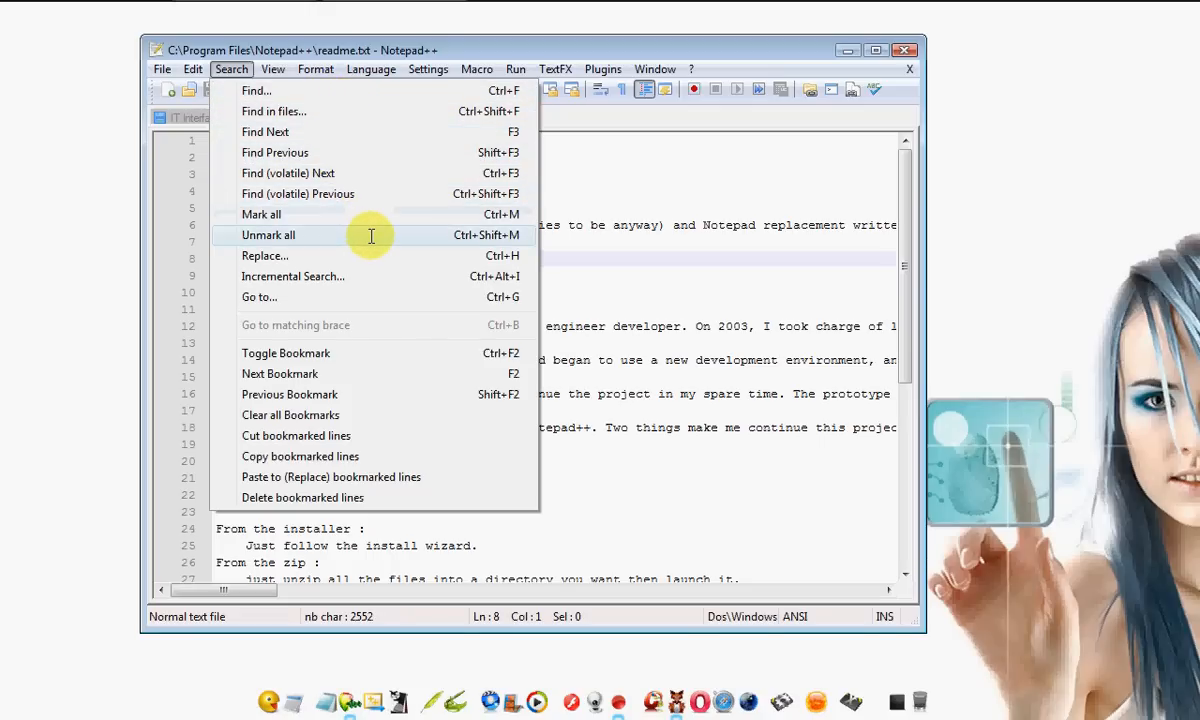
click(265, 255)
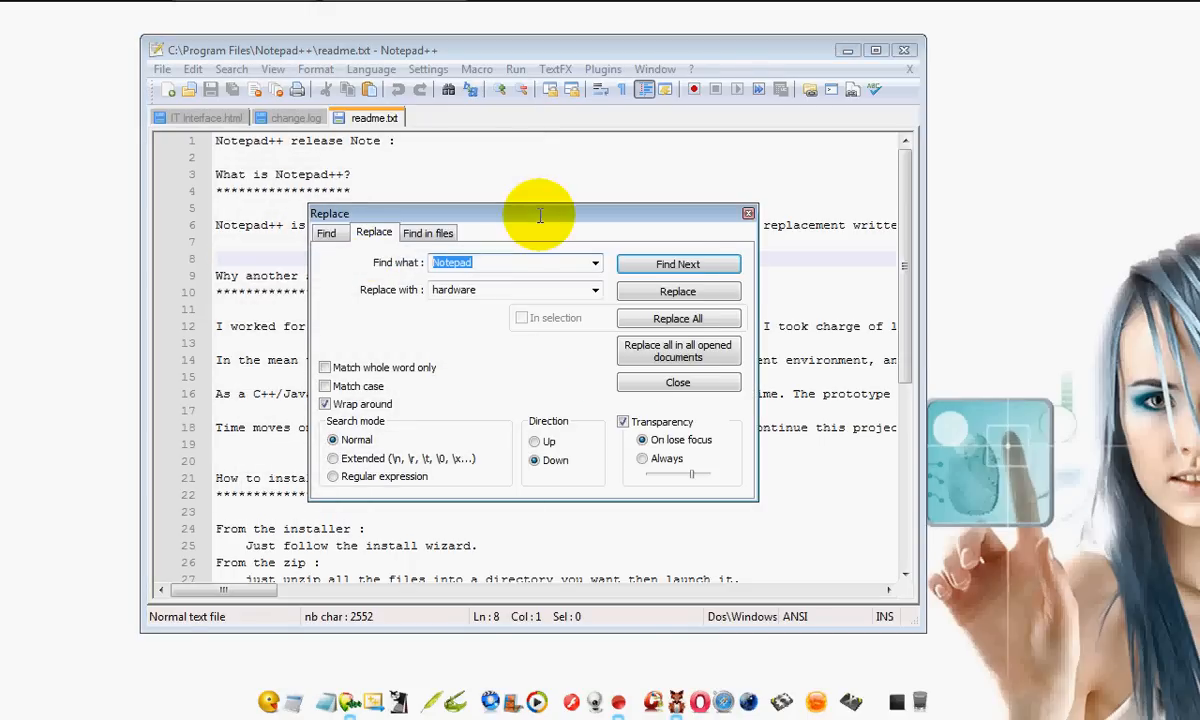
Move the Replace dialog aside, find the next 'Notepad', and scroll horizontally to the match
drag(540, 214, 830, 200)
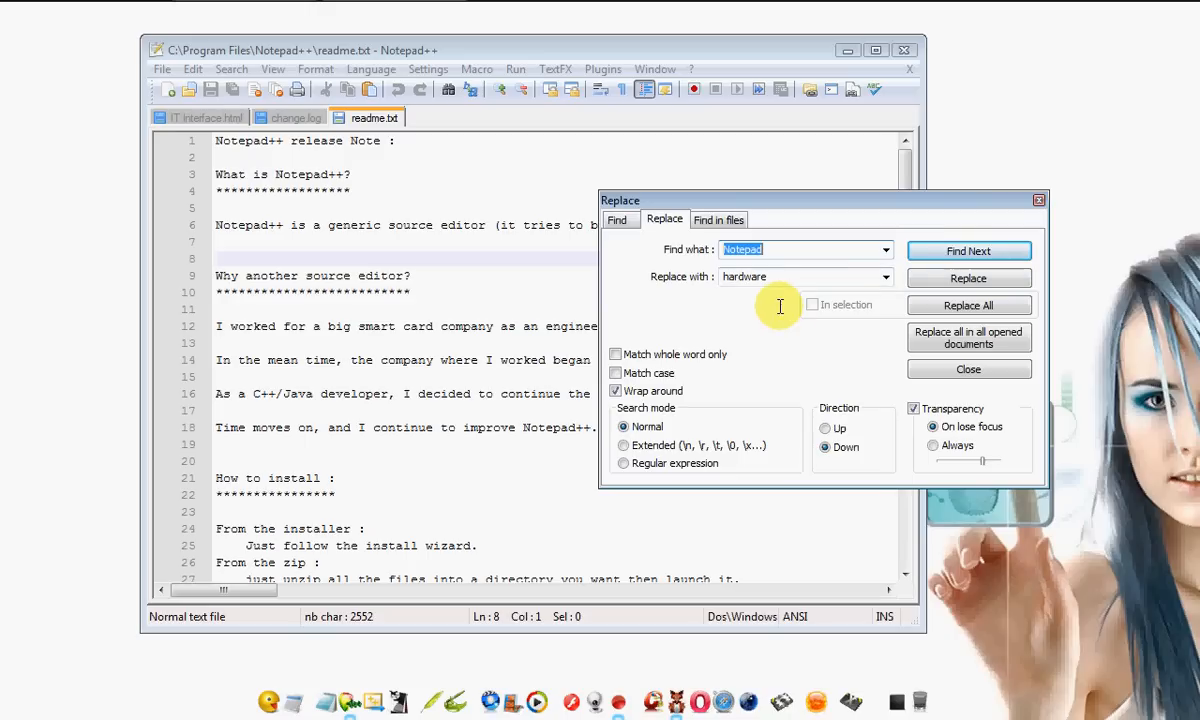
click(969, 250)
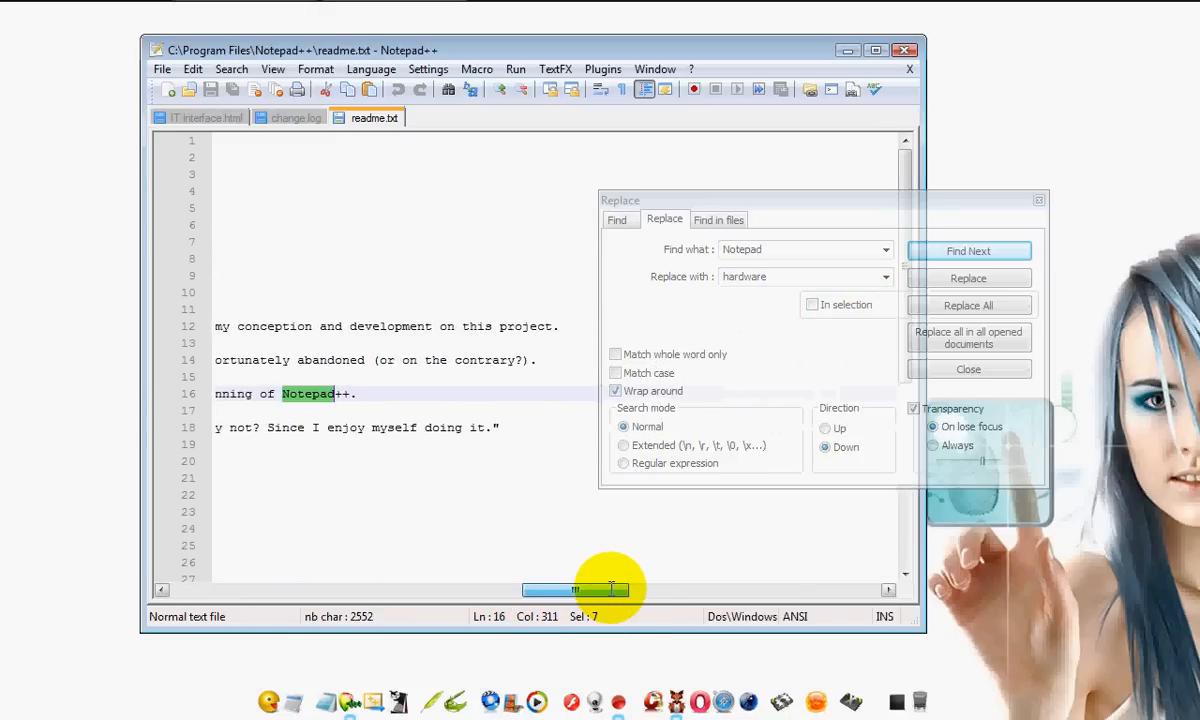
drag(610, 587, 575, 587)
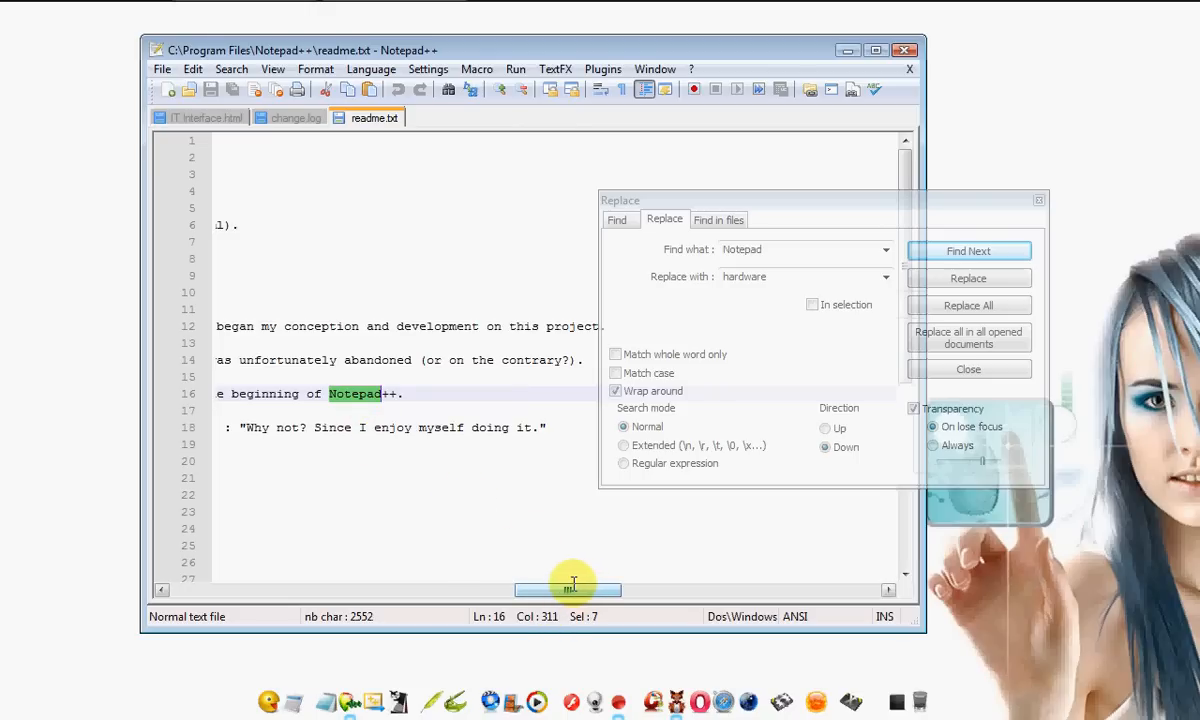
drag(575, 590, 180, 590)
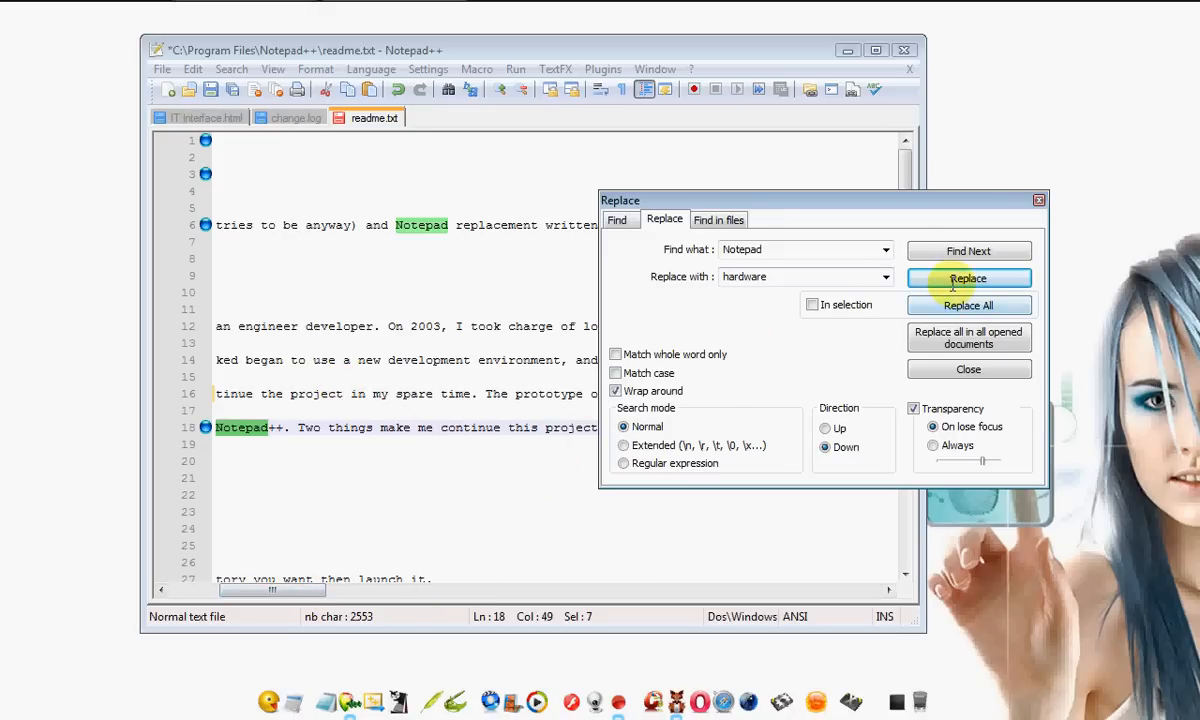
Replace All 'Notepad' with 'hardware' and dismiss the 14-occurrences message
click(968, 305)
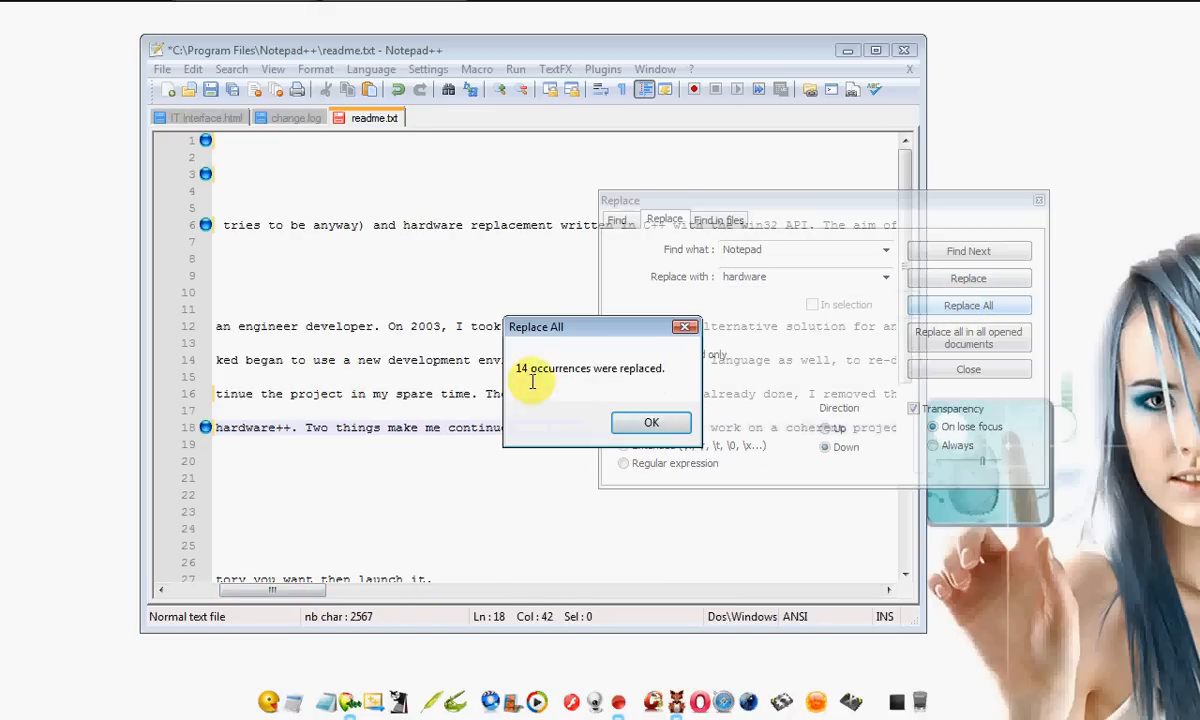
click(651, 422)
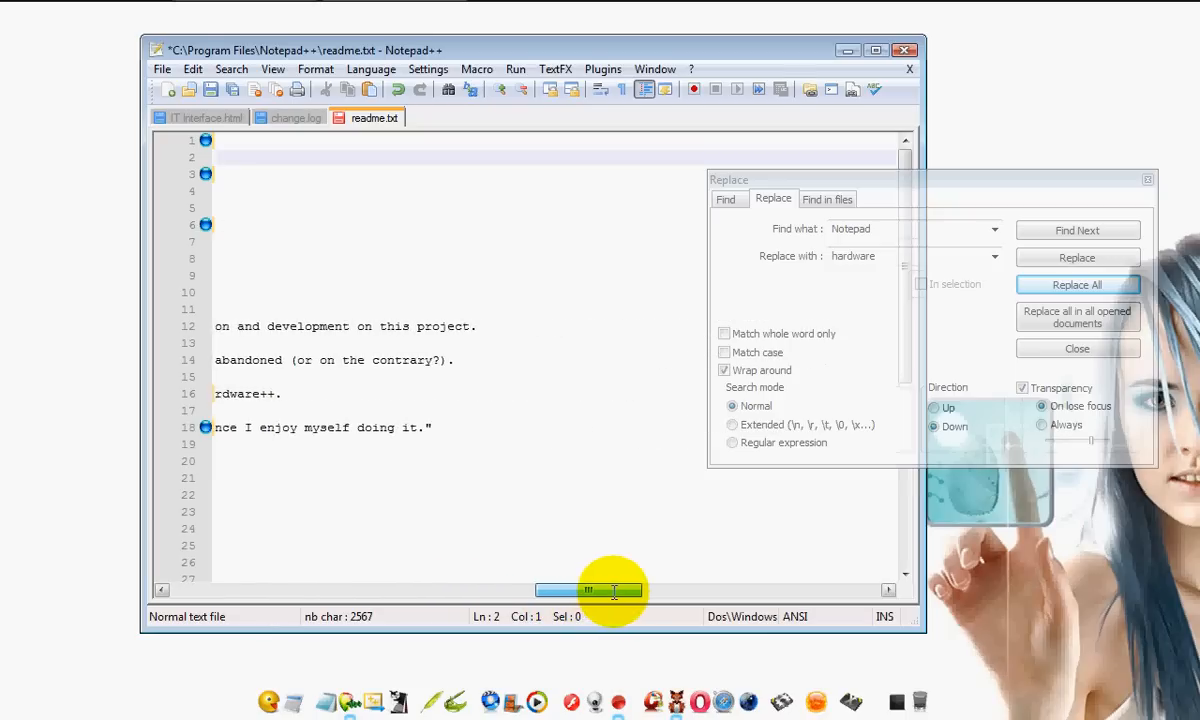
Close the Replace dialog and switch to the IT Interface.html tab
drag(615, 591, 240, 591)
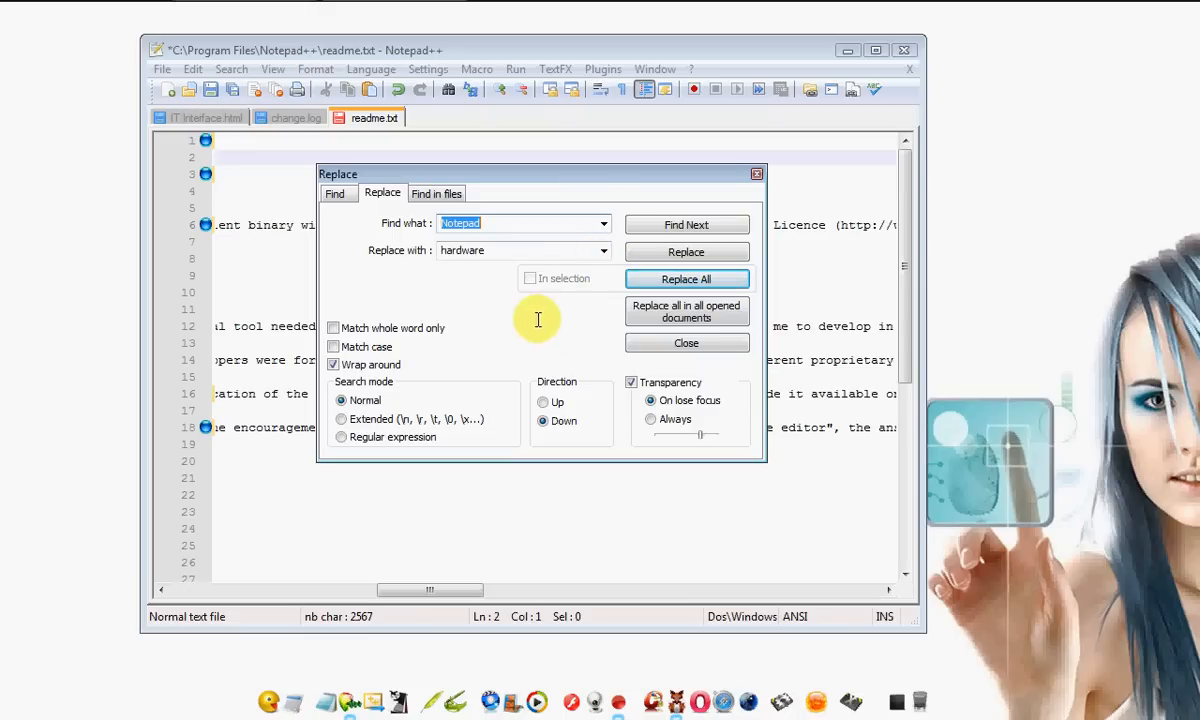
mouse_move(463, 161)
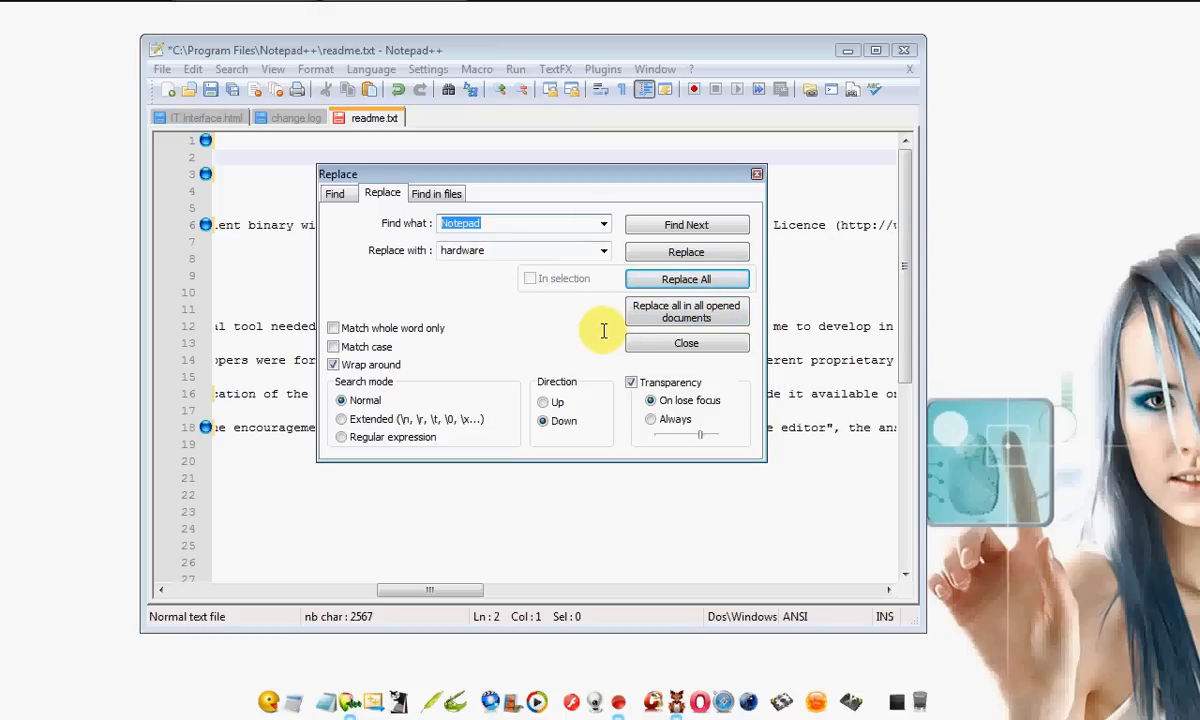
mouse_move(590, 180)
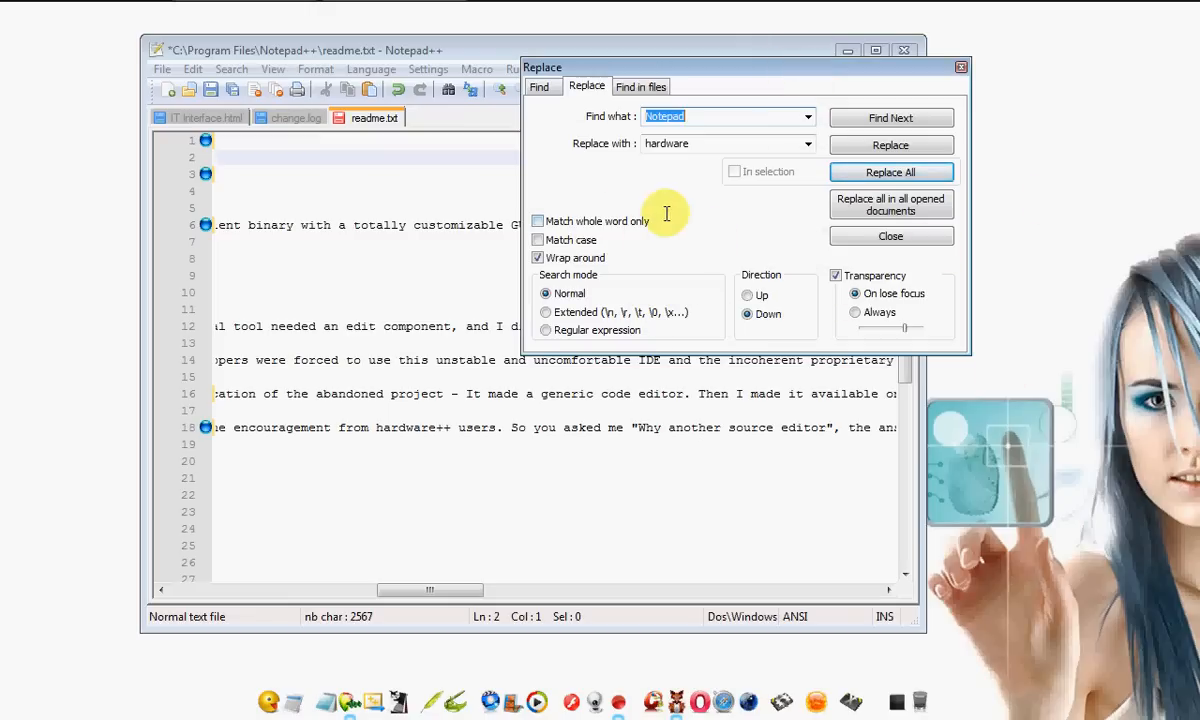
click(890, 172)
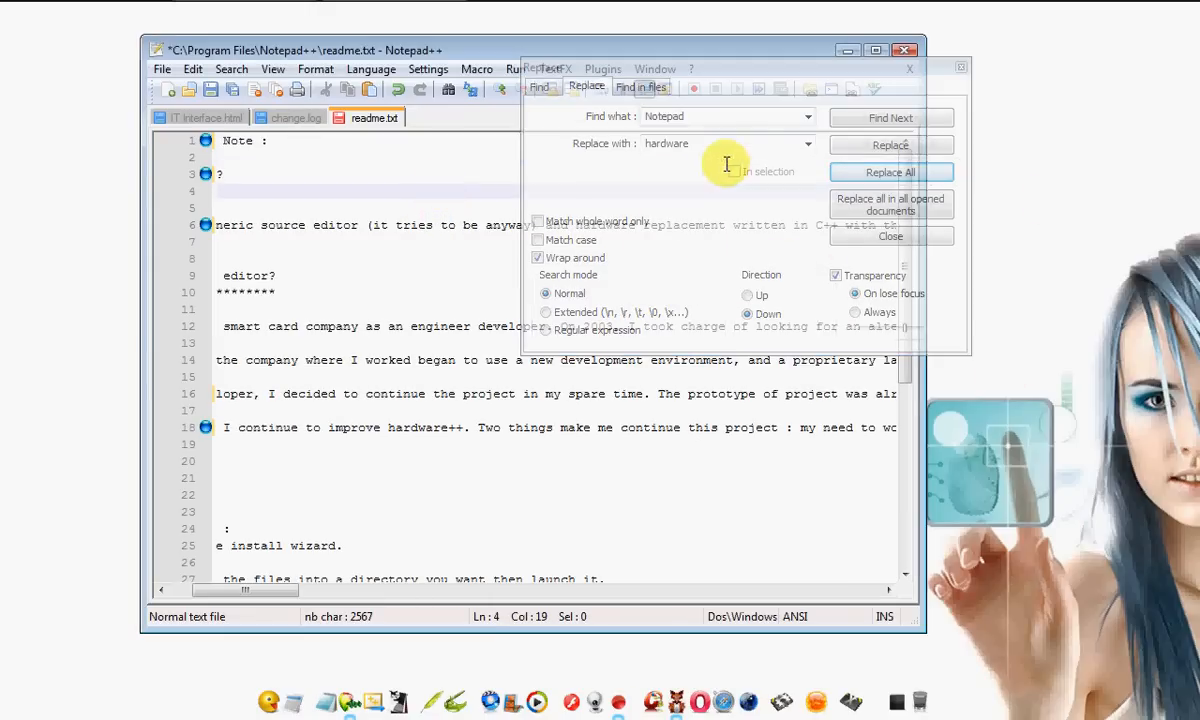
click(890, 236)
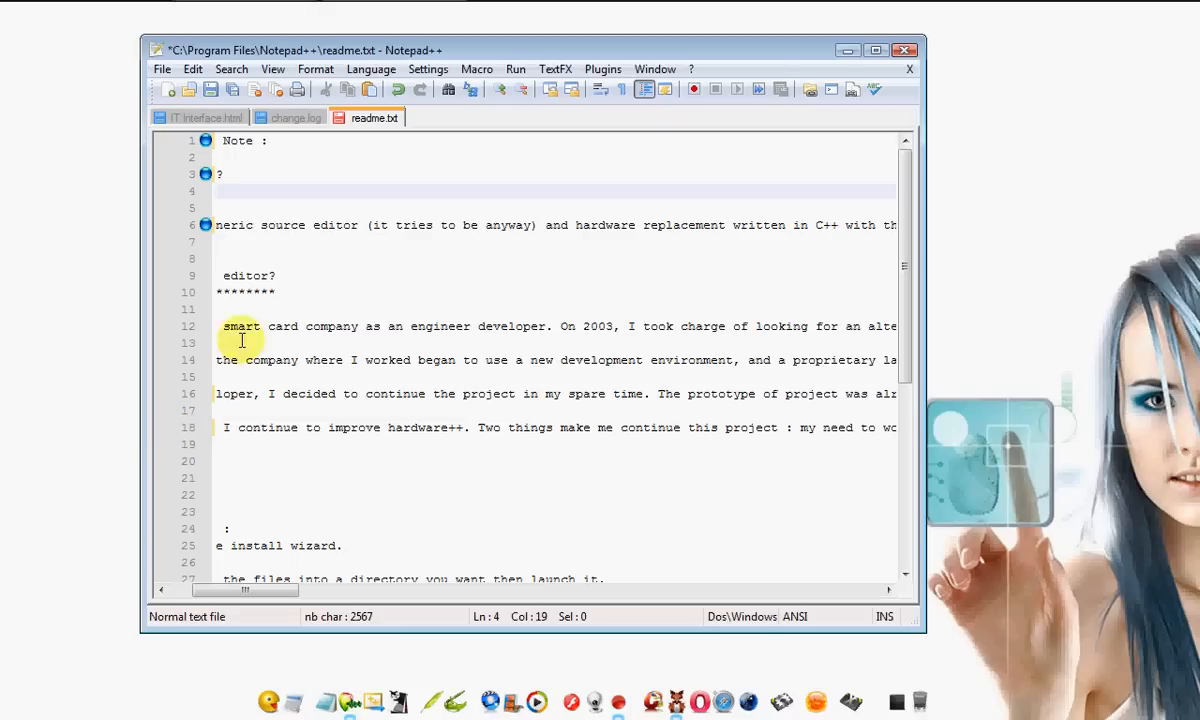
mouse_move(202, 168)
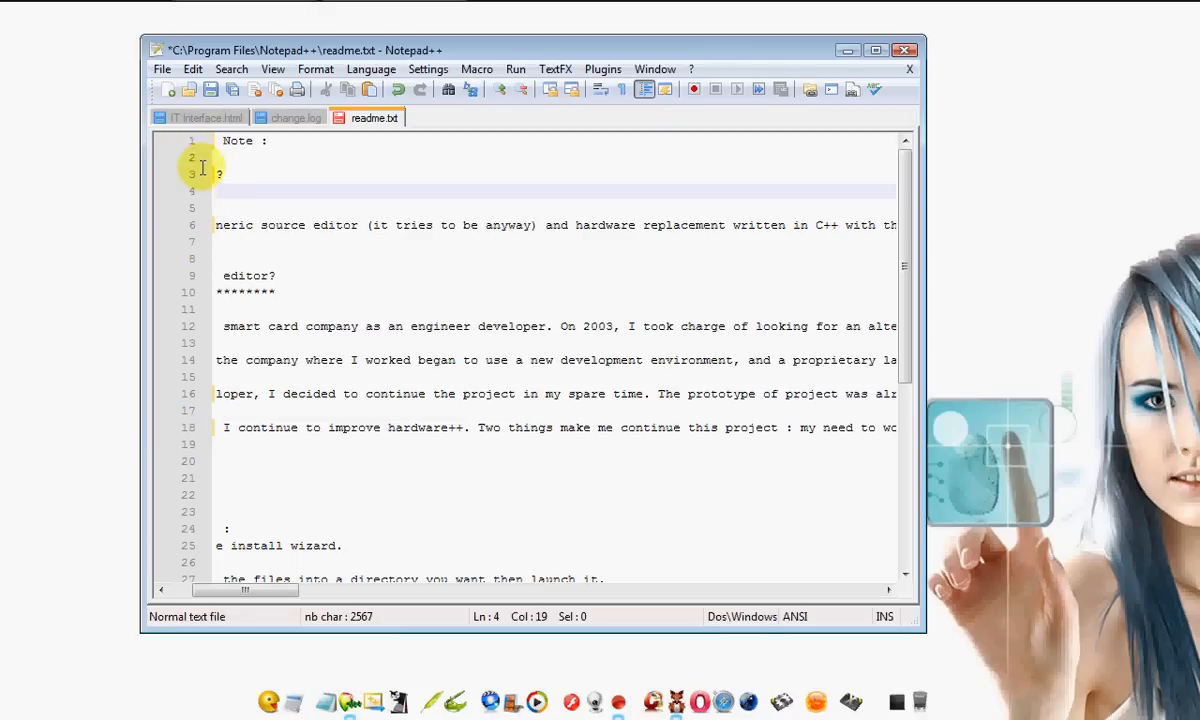
click(205, 117)
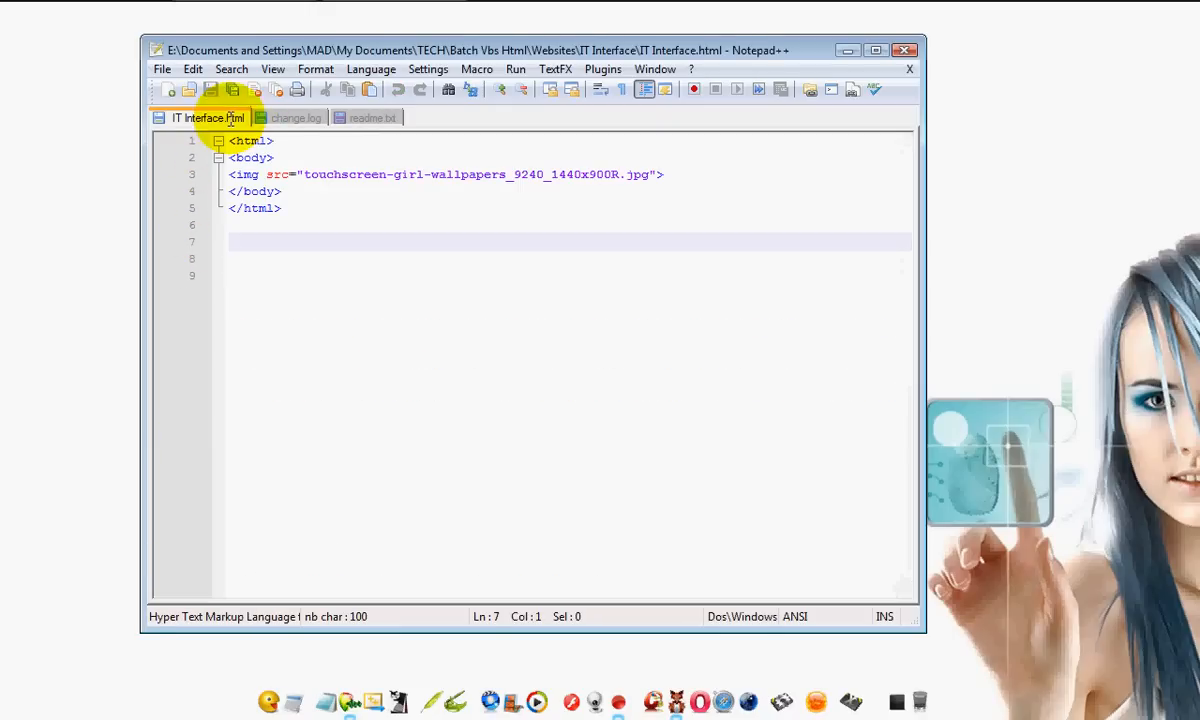
click(371, 69)
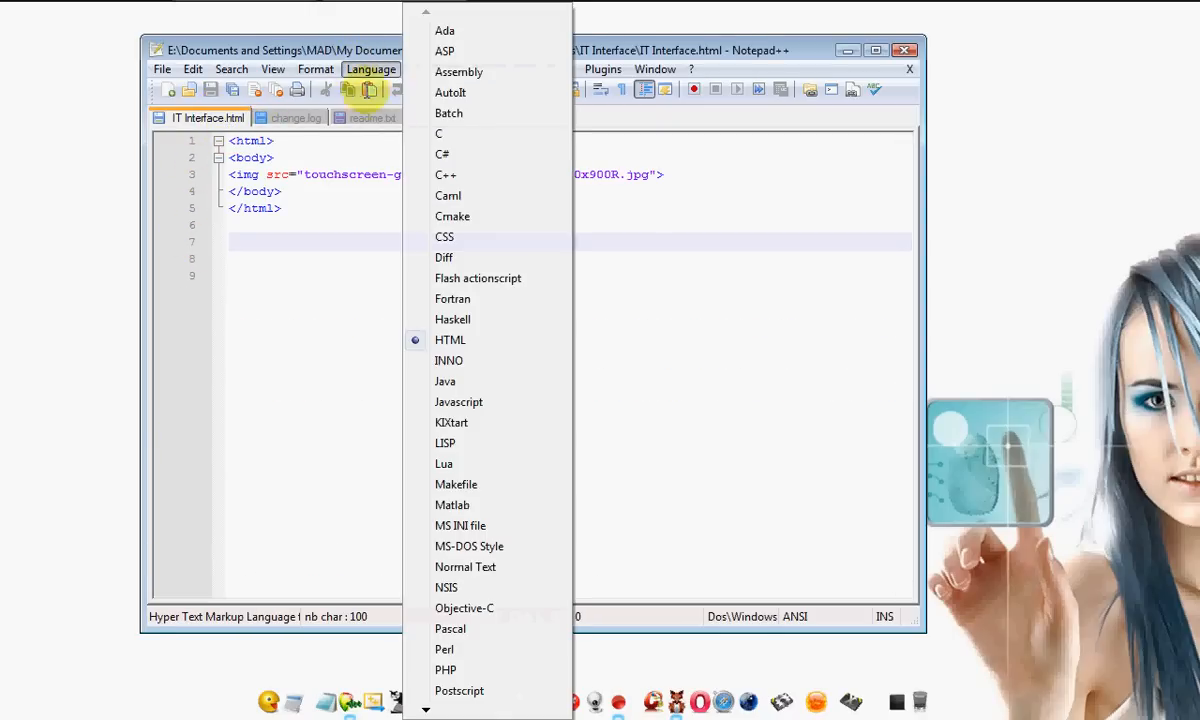
mouse_move(466, 170)
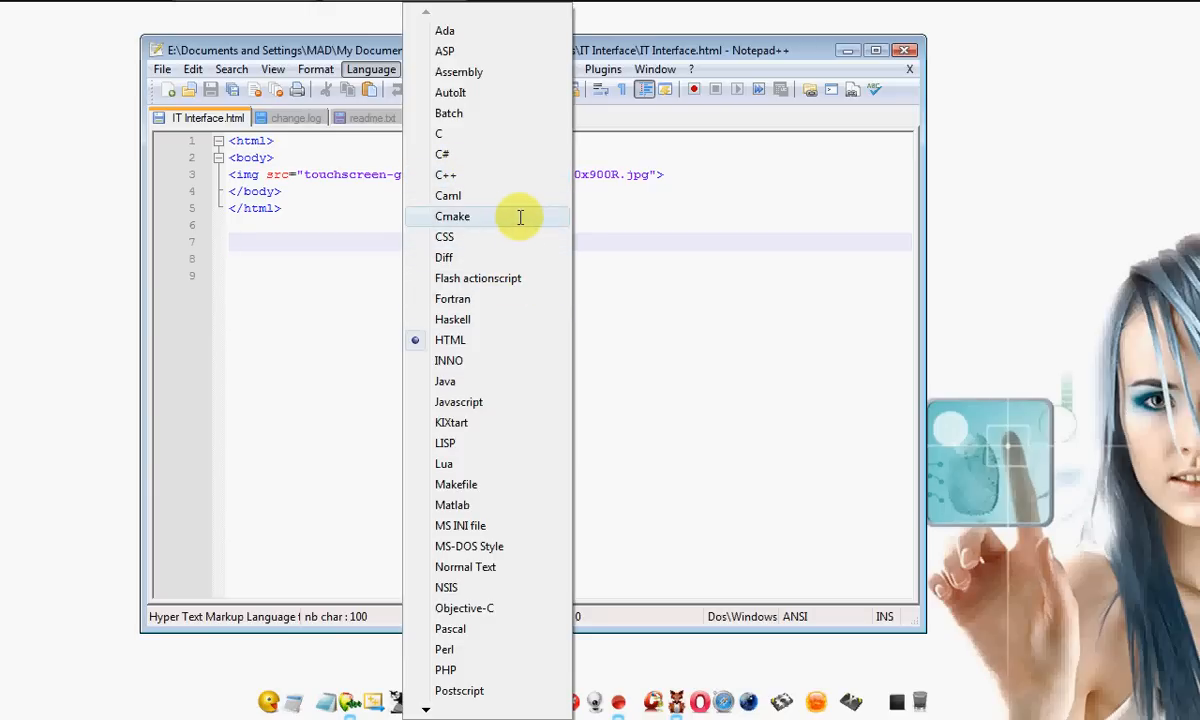
mouse_move(500, 339)
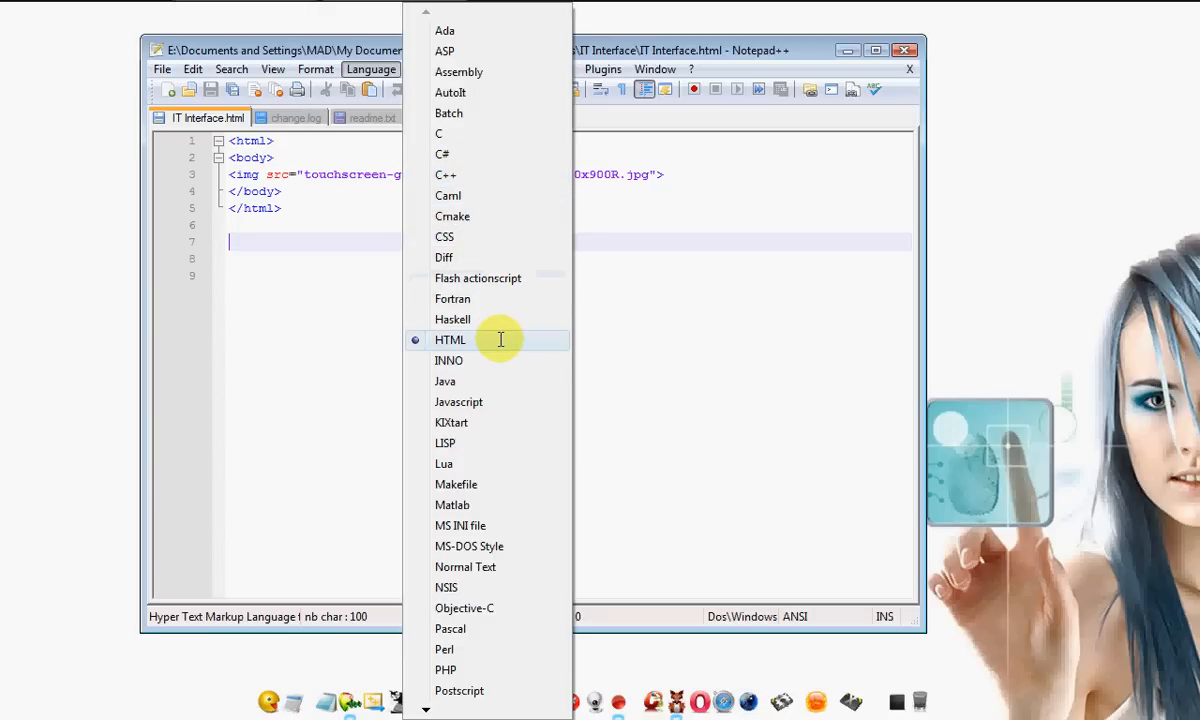
mouse_move(495, 644)
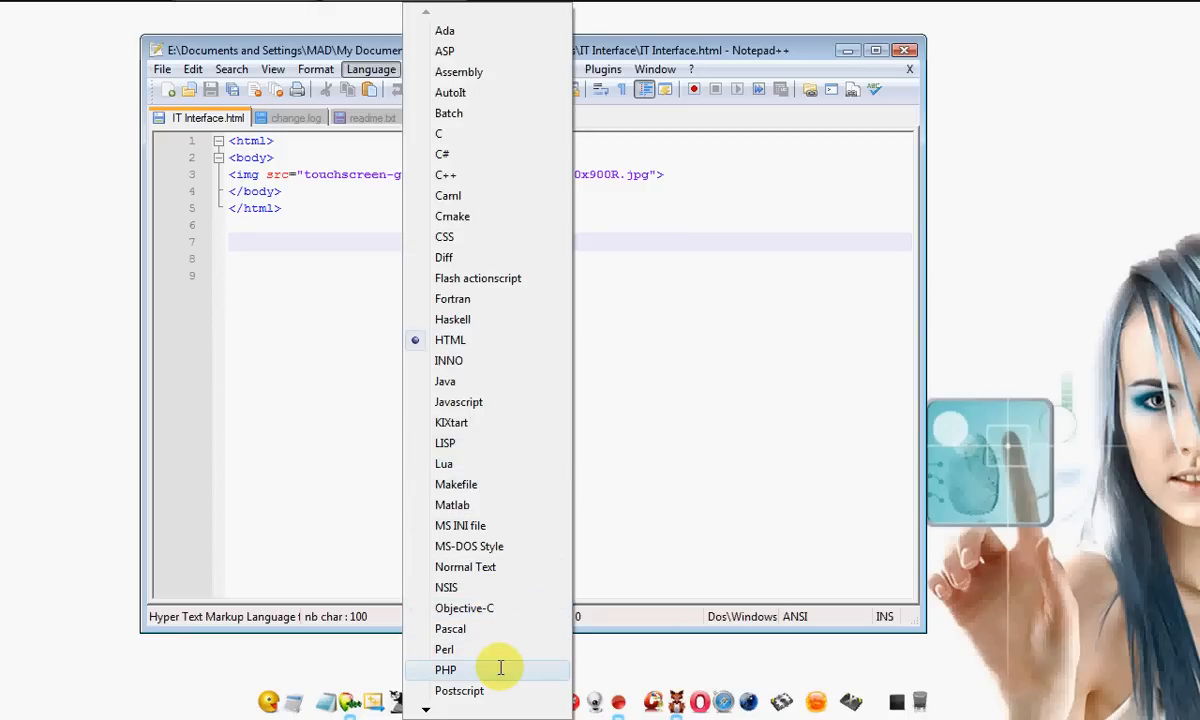
scroll(down, 3)
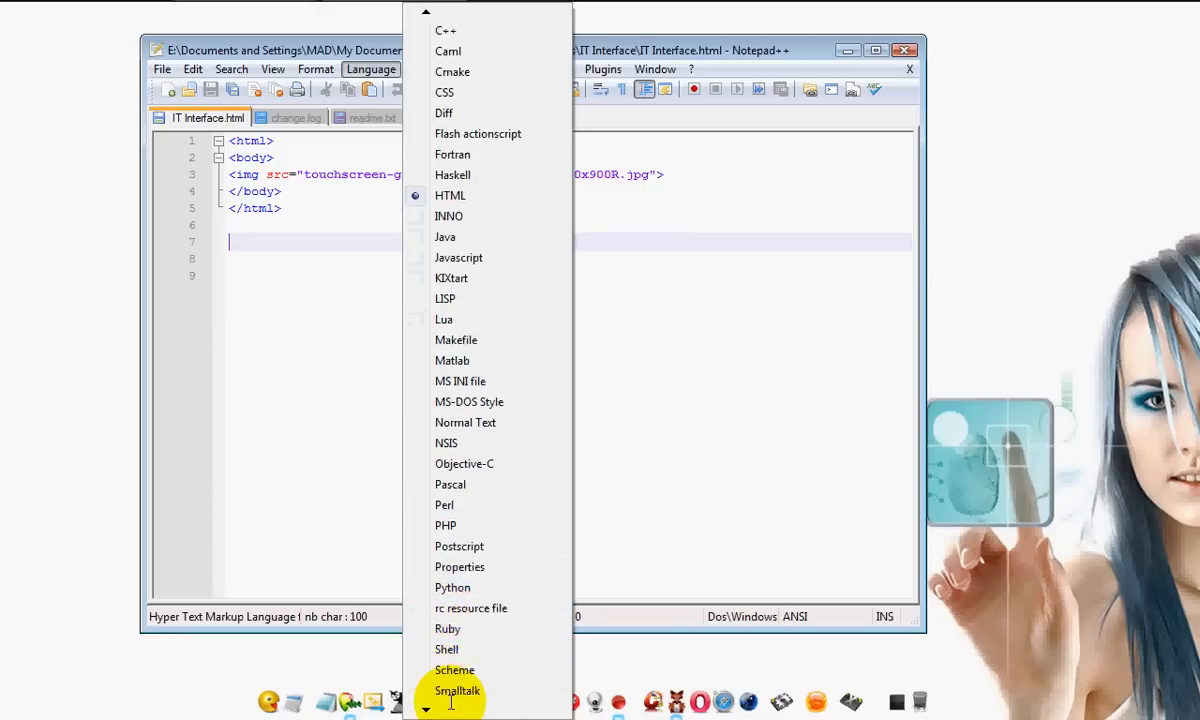
scroll(down, 3)
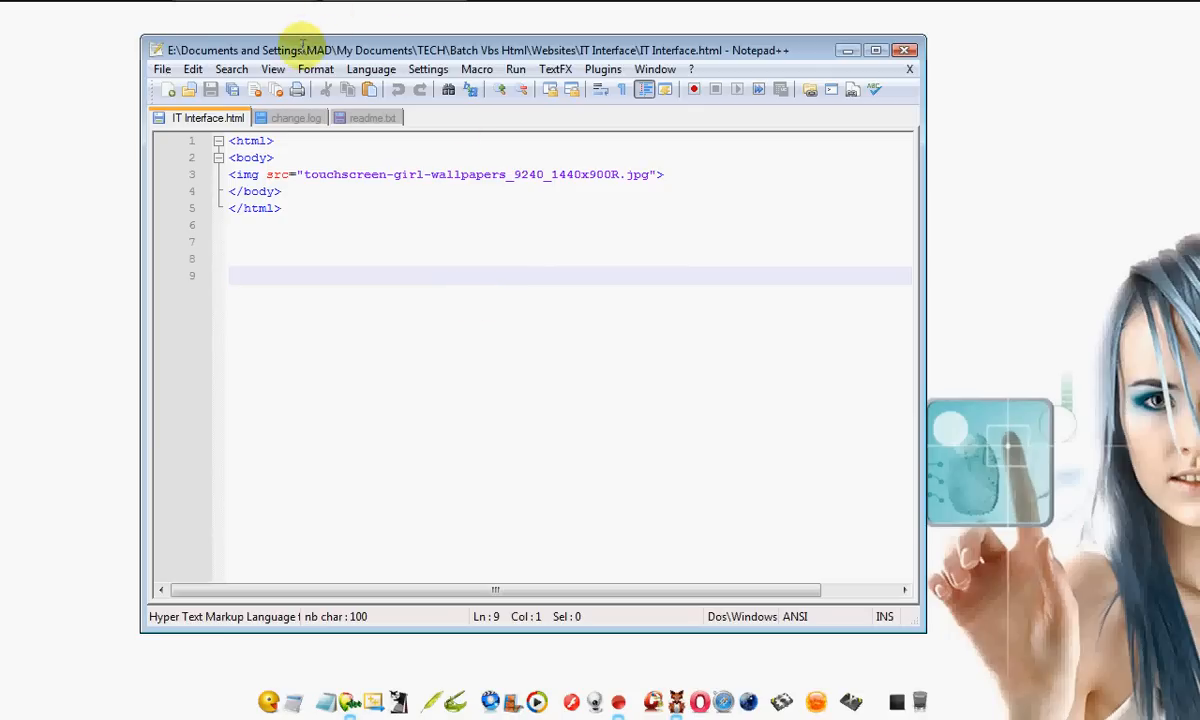
click(273, 69)
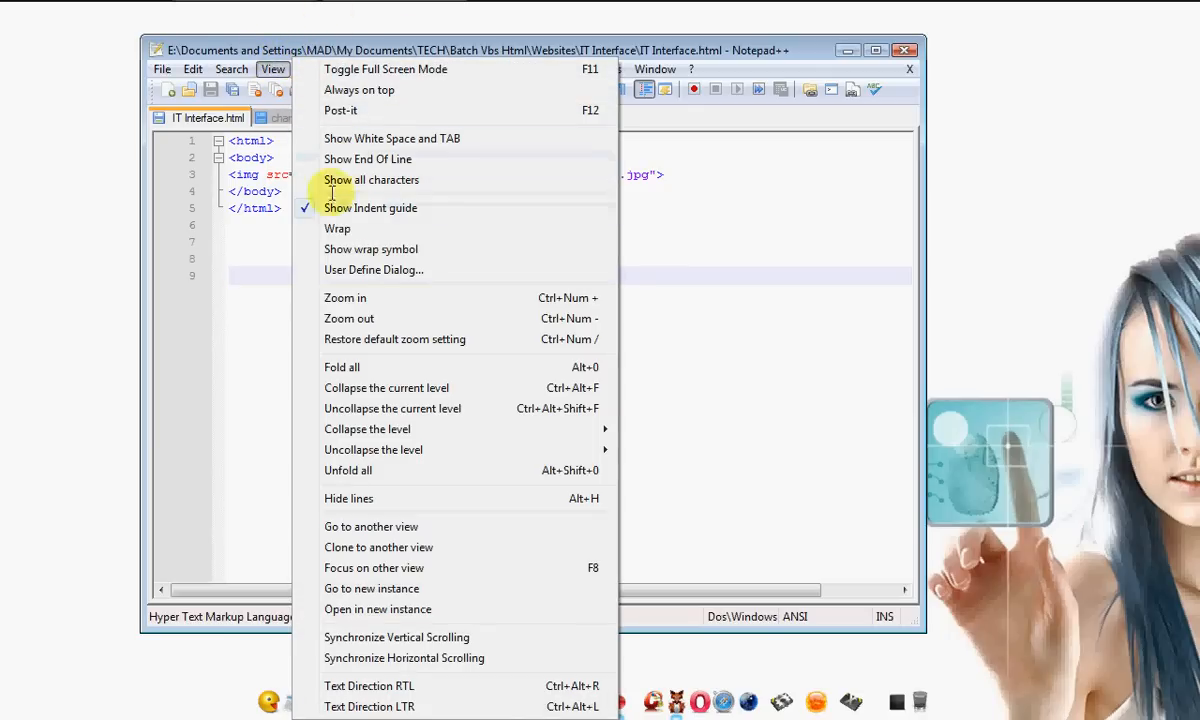
click(229, 69)
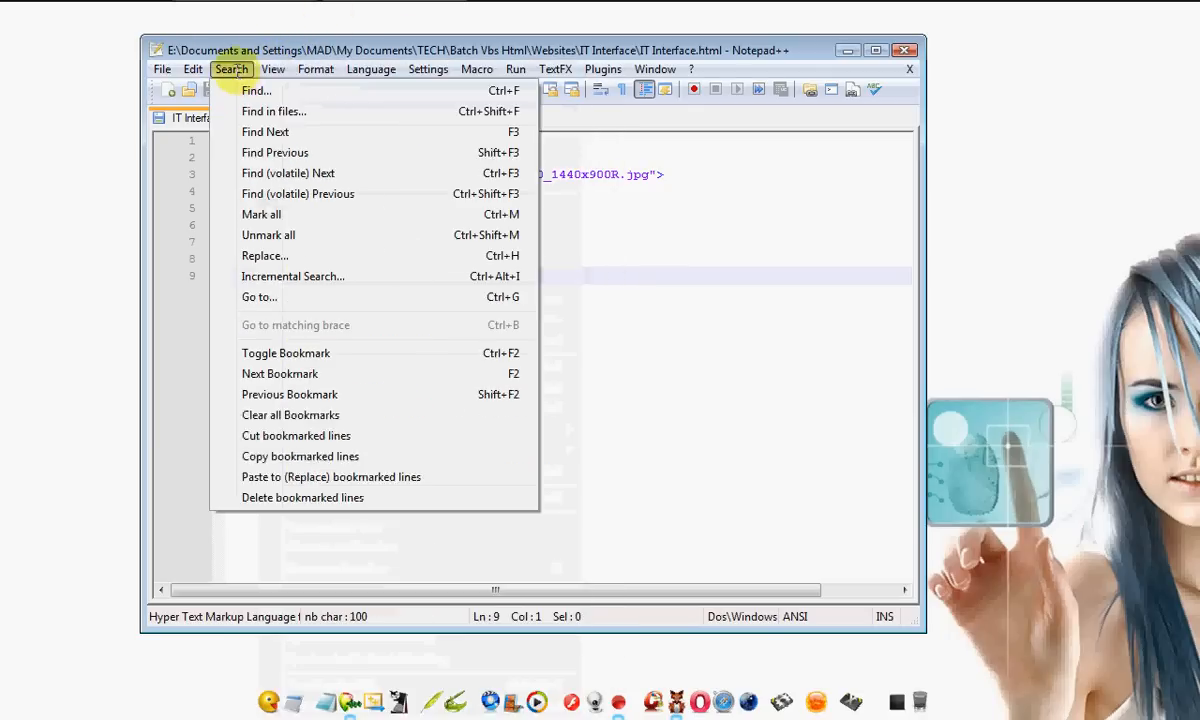
click(398, 334)
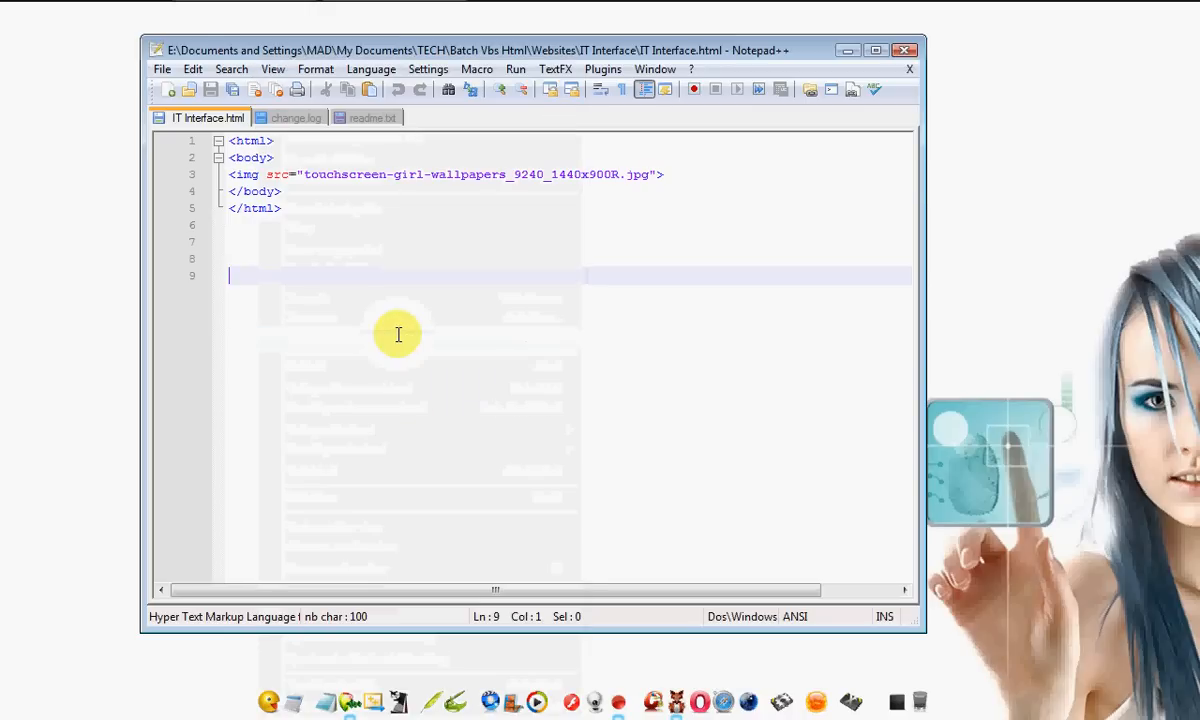
click(480, 69)
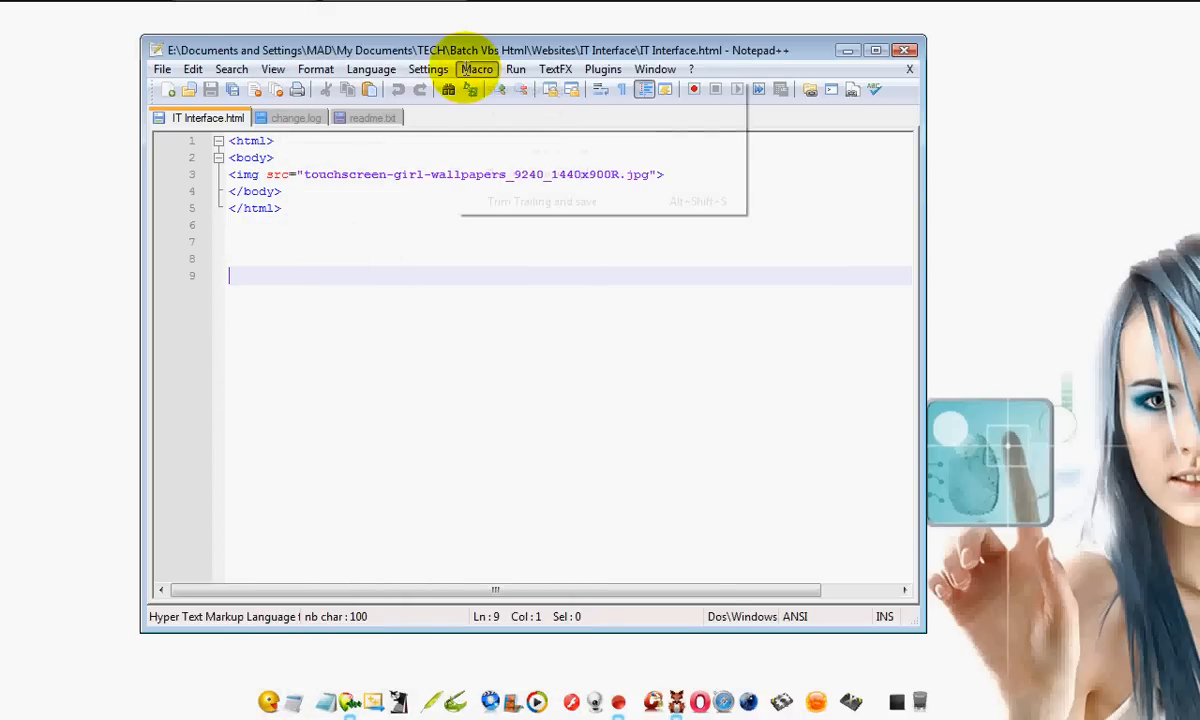
click(476, 69)
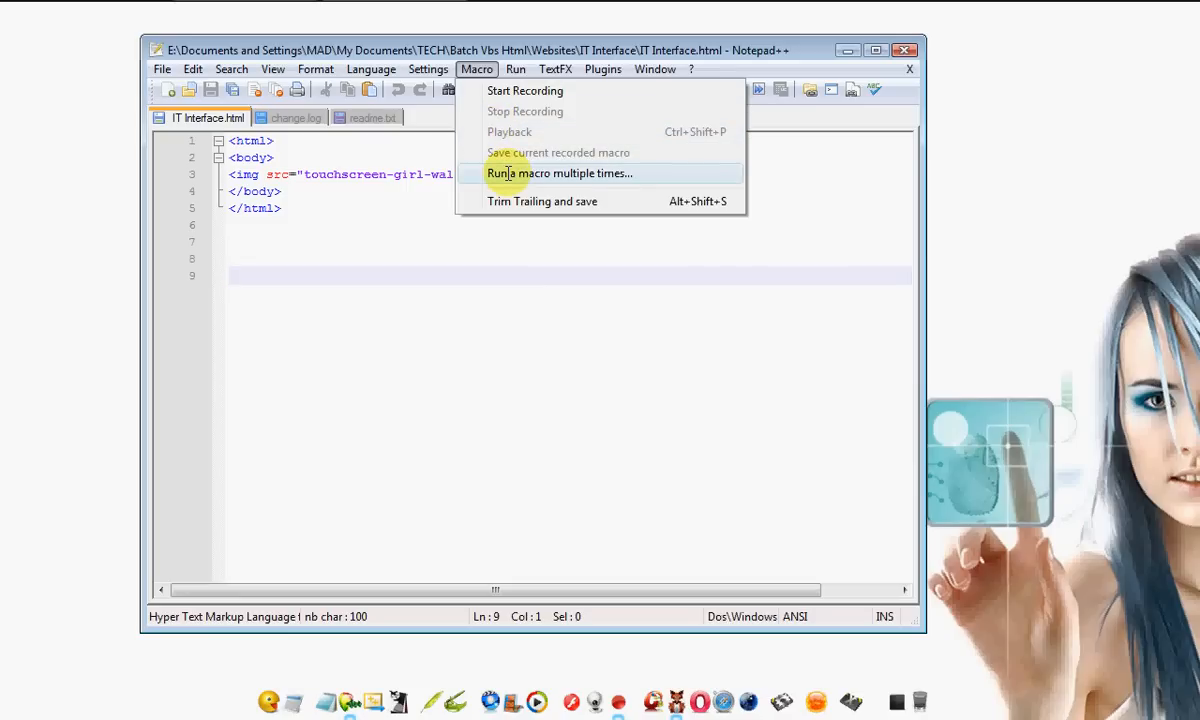
mouse_move(525, 90)
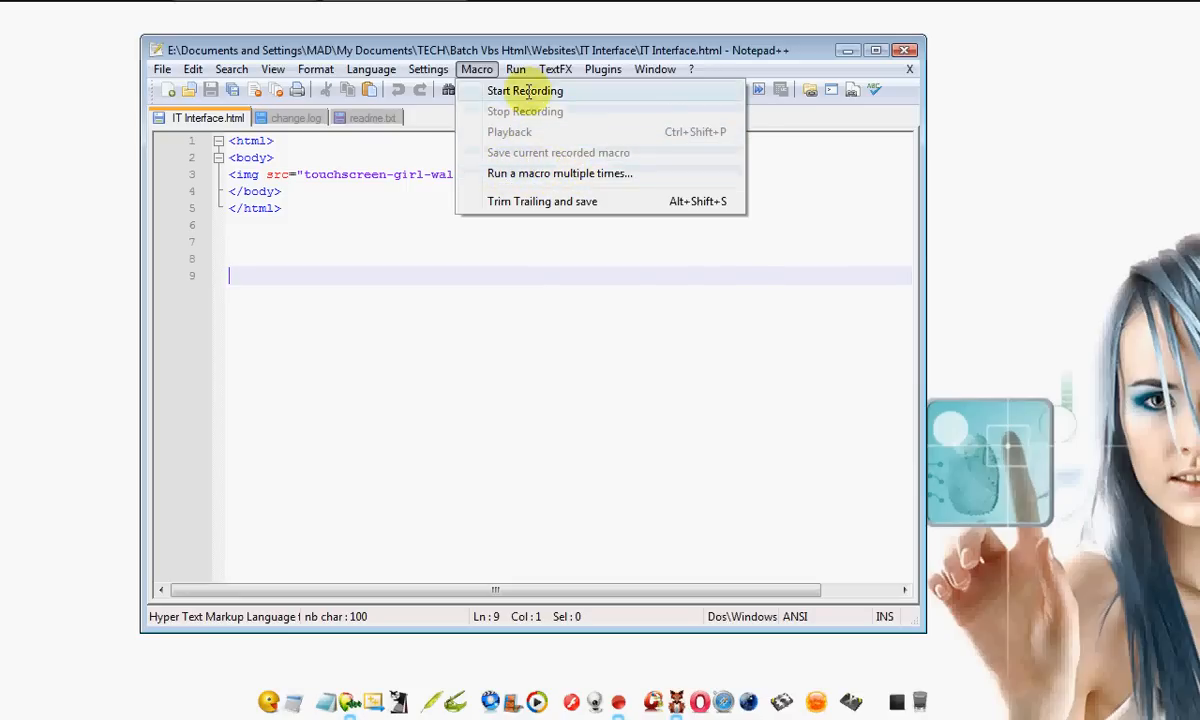
click(557, 69)
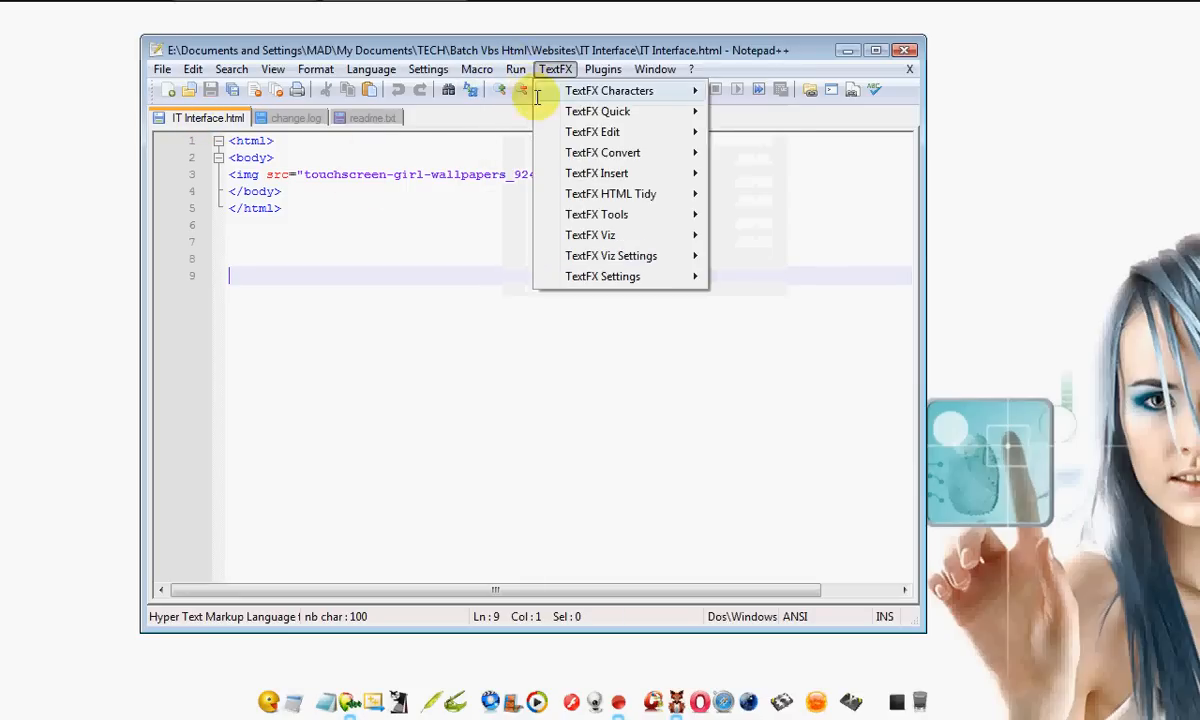
click(515, 68)
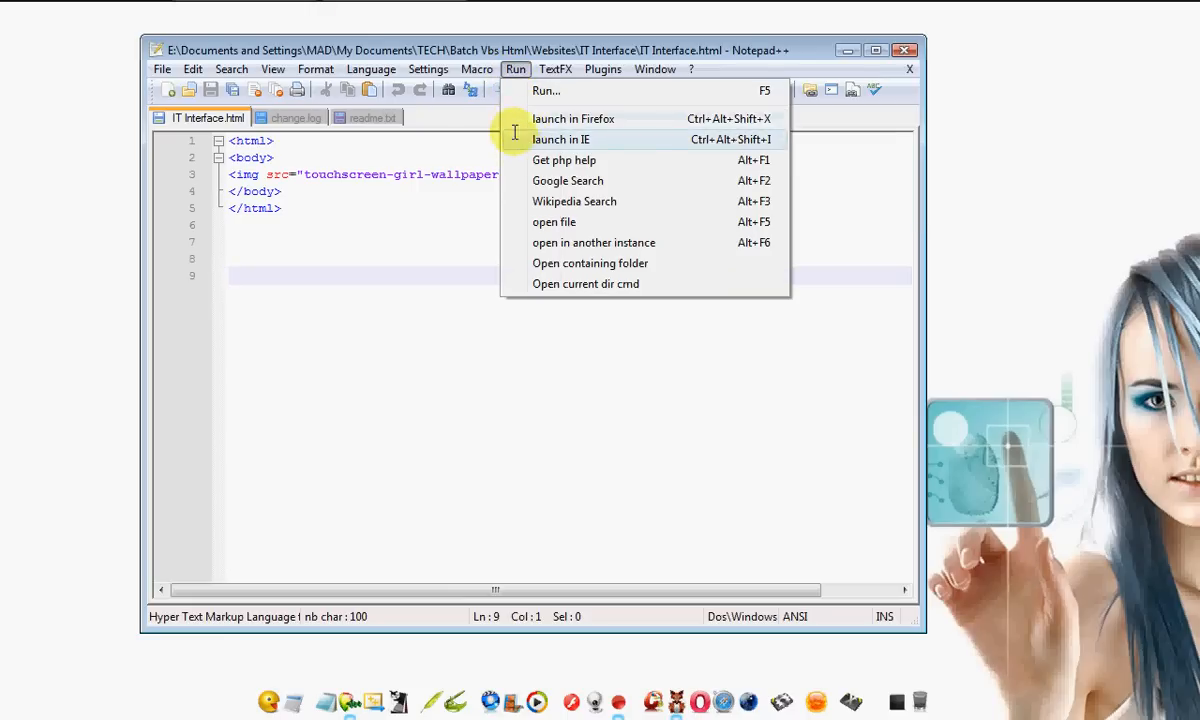
click(573, 118)
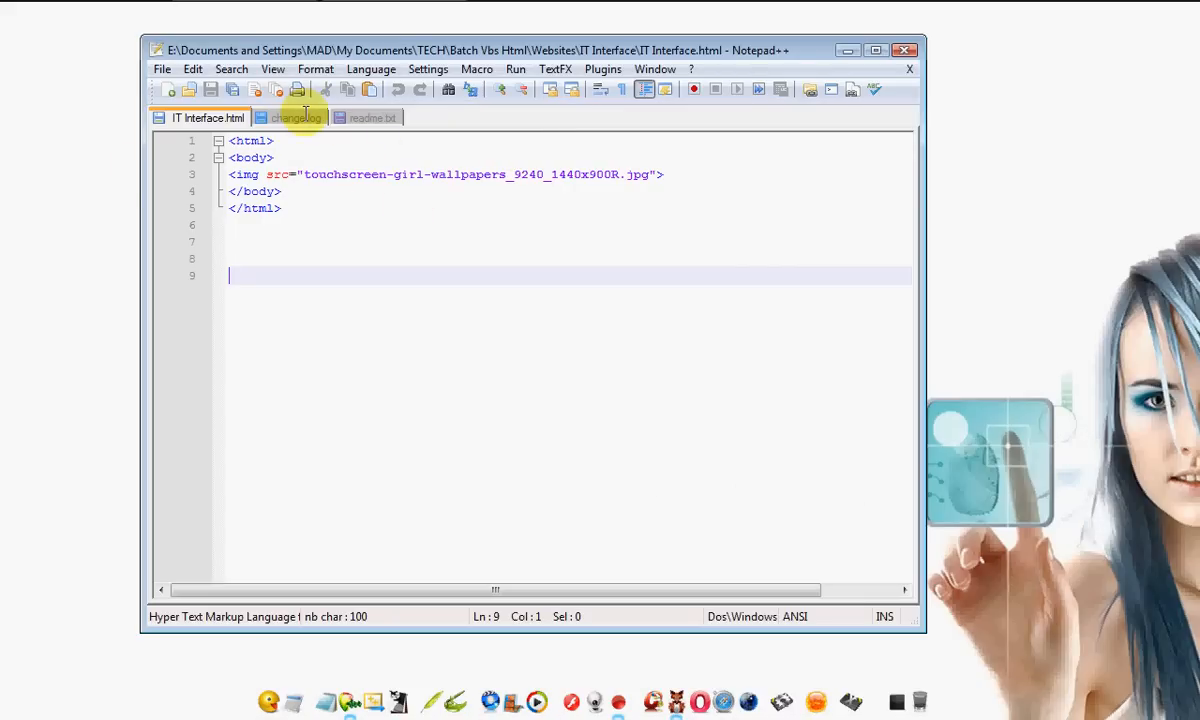
View the change.log tab, then go back to readme.txt
click(300, 117)
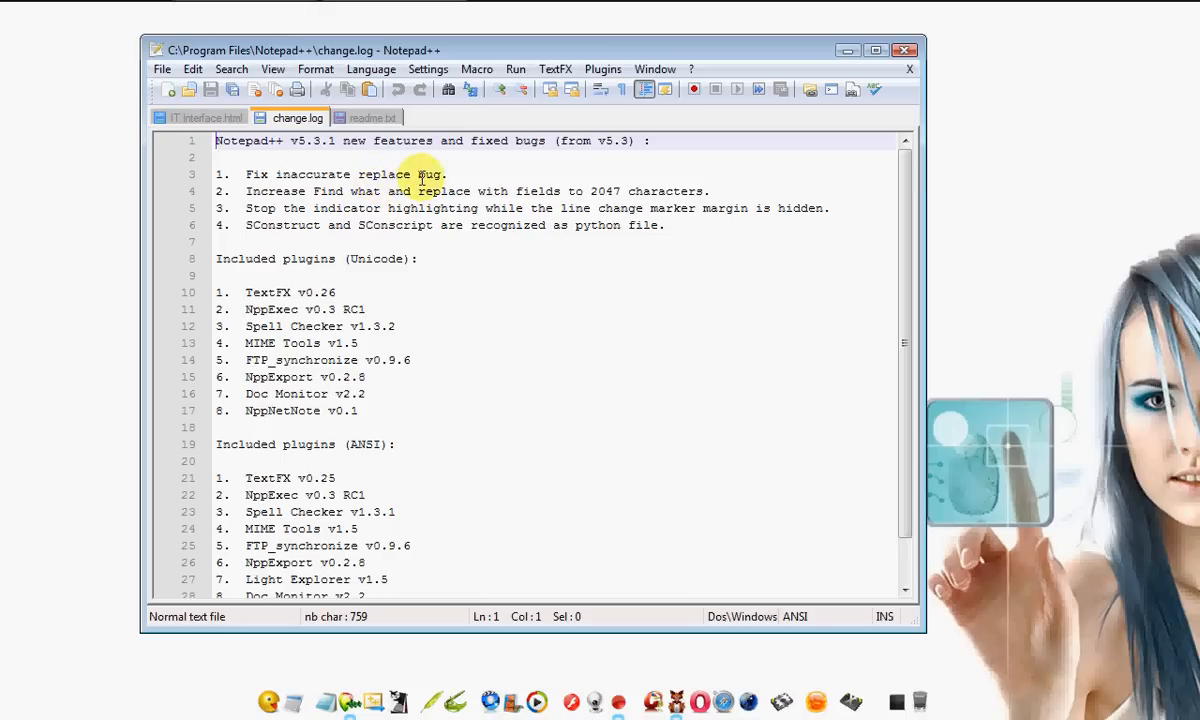
click(374, 117)
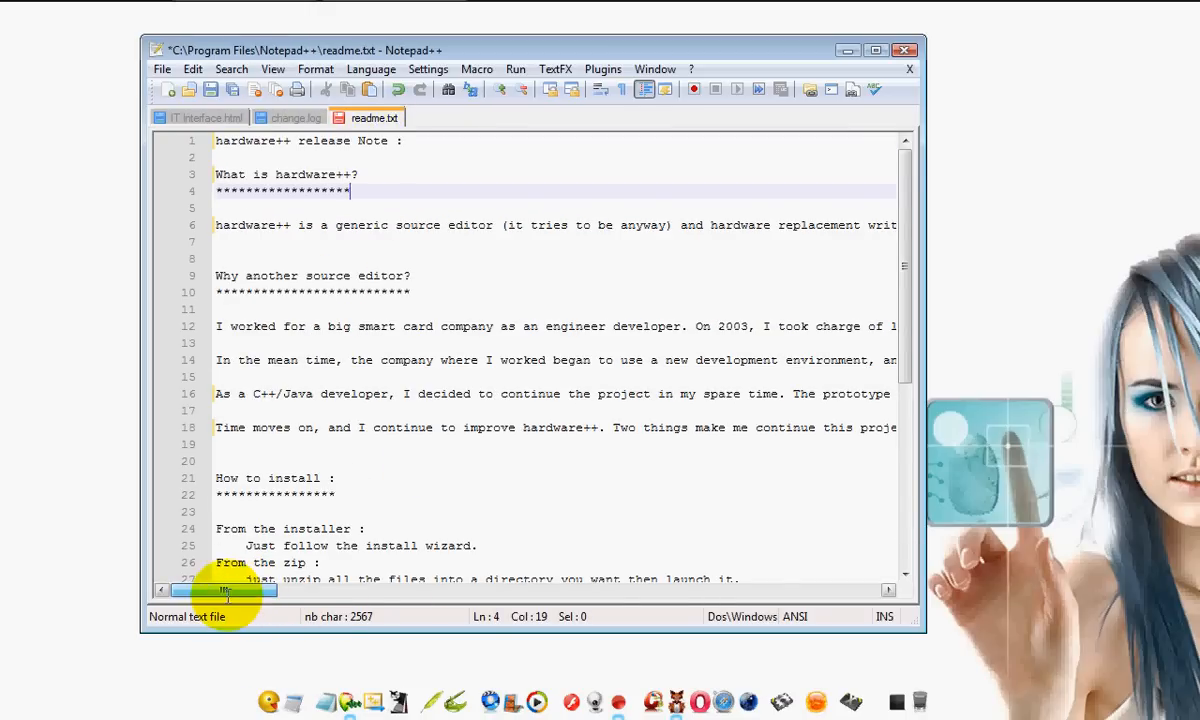
mouse_move(445, 186)
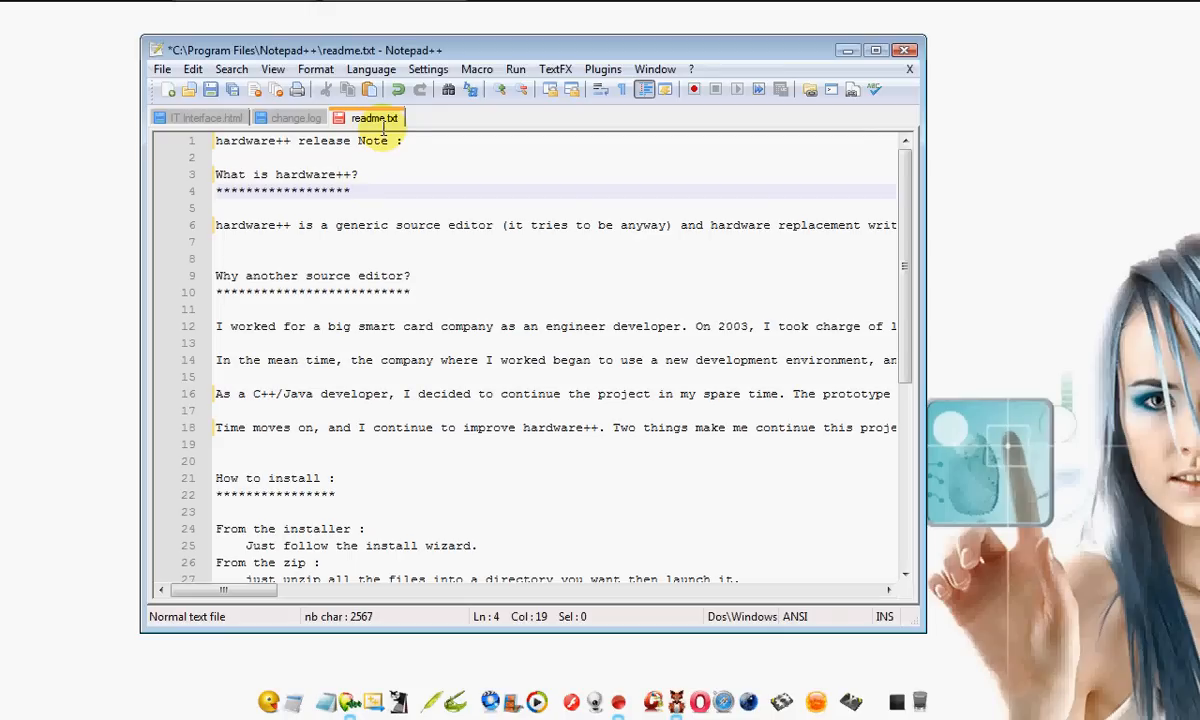
mouse_move(566, 310)
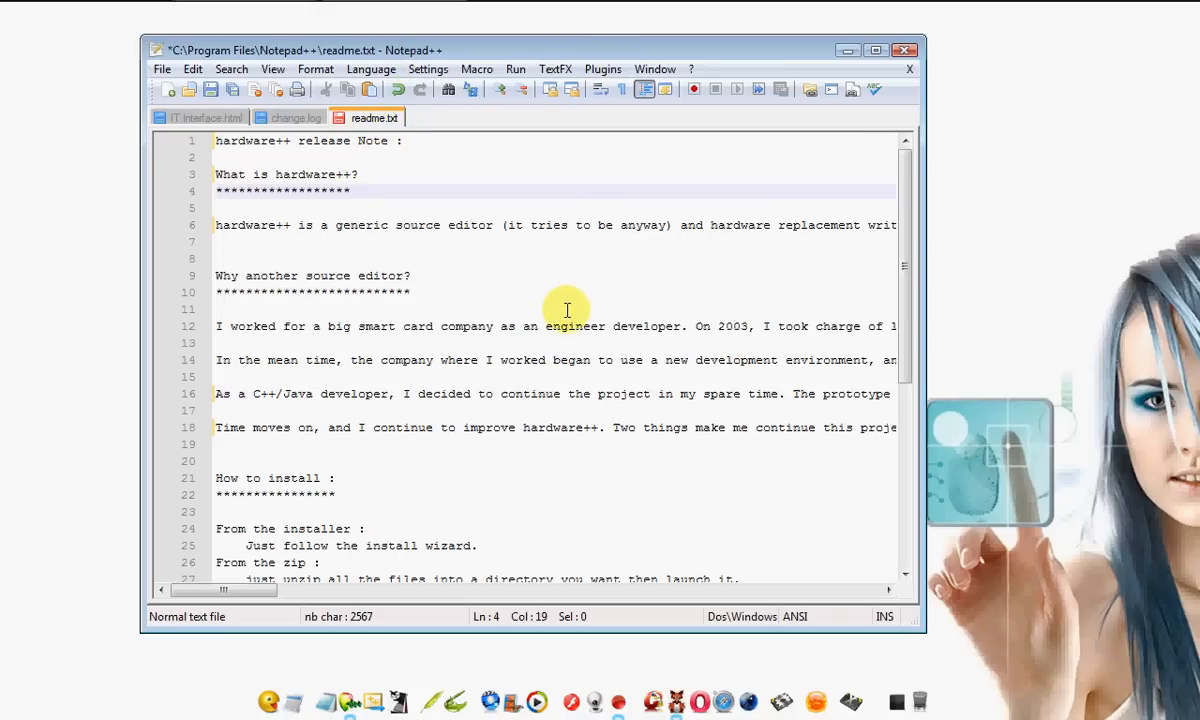
mouse_move(588, 261)
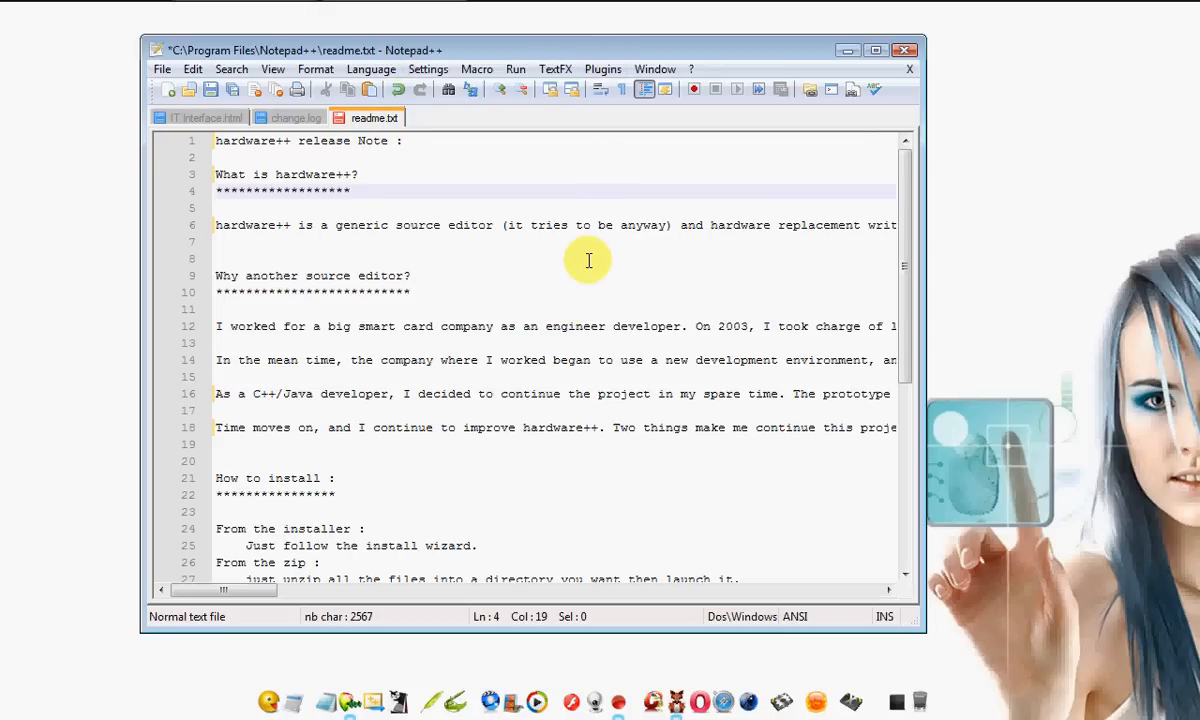